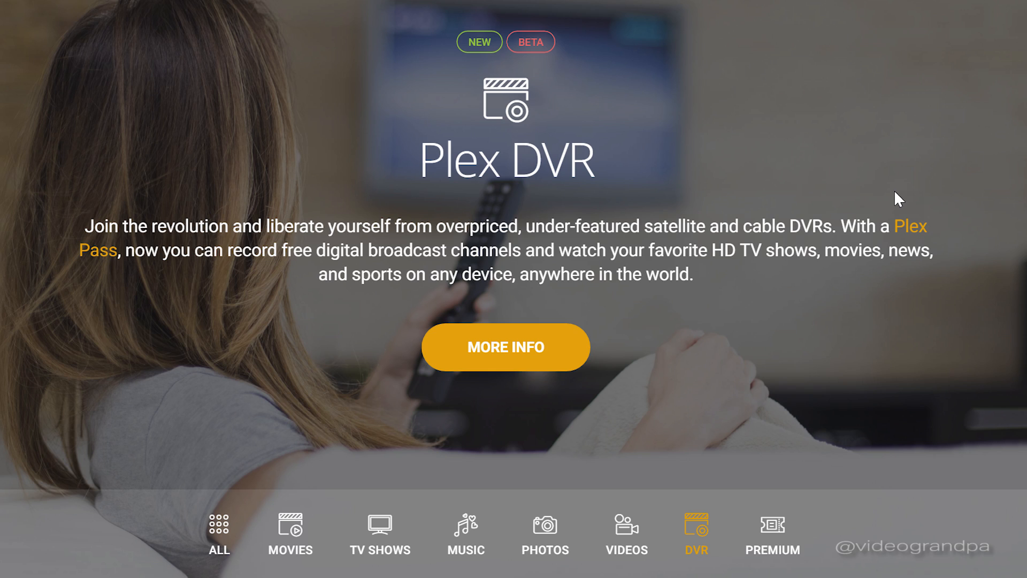
Go from the Plex DVR promo to the server's DVR (Beta) settings page.
left_click(505, 347)
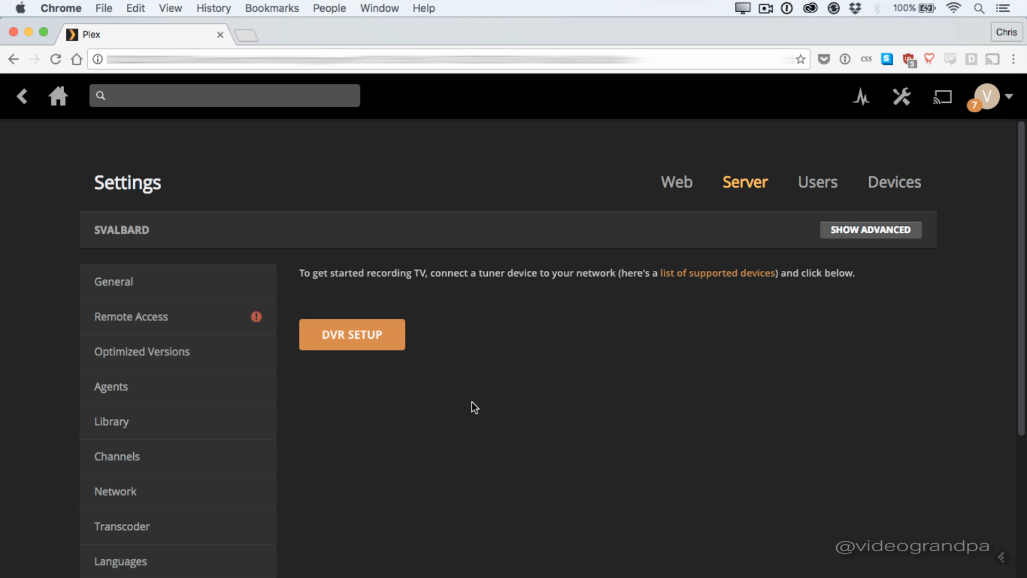
scroll("down", 3)
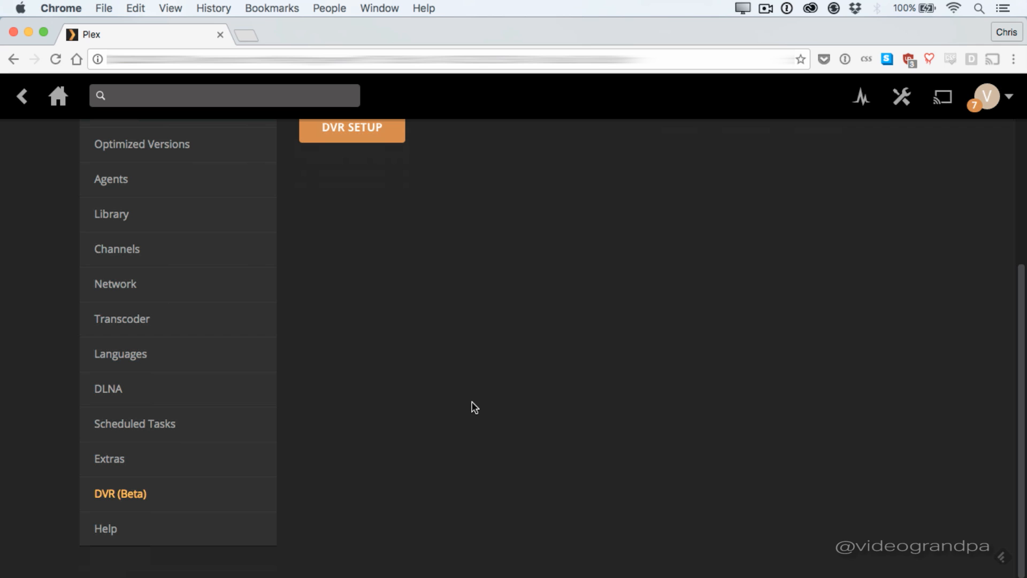
scroll("up", 3)
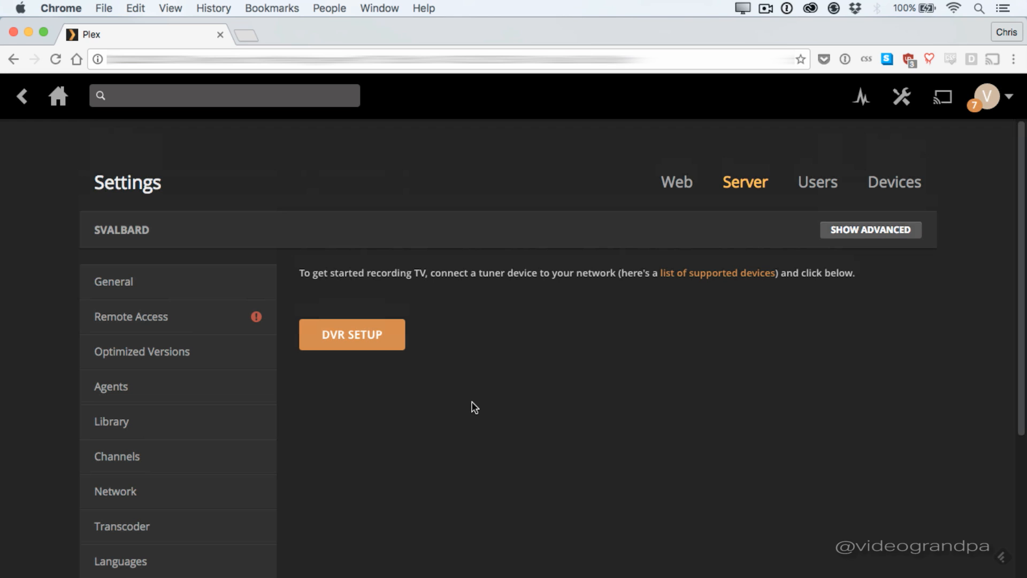
Start DVR setup and keep the detected HDHomeRun EXTEND tuner selected.
left_click(352, 333)
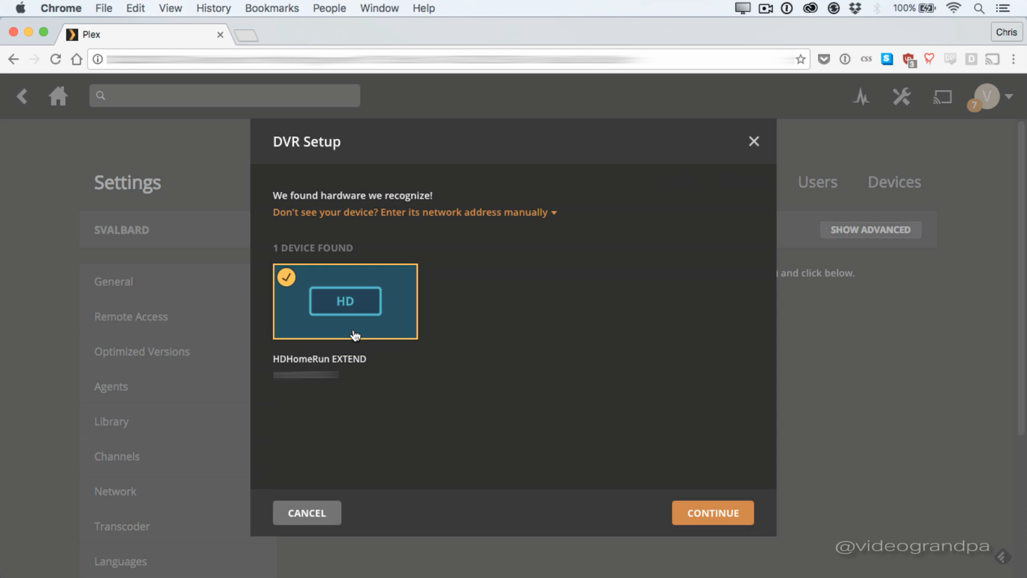
mouse_move(427, 375)
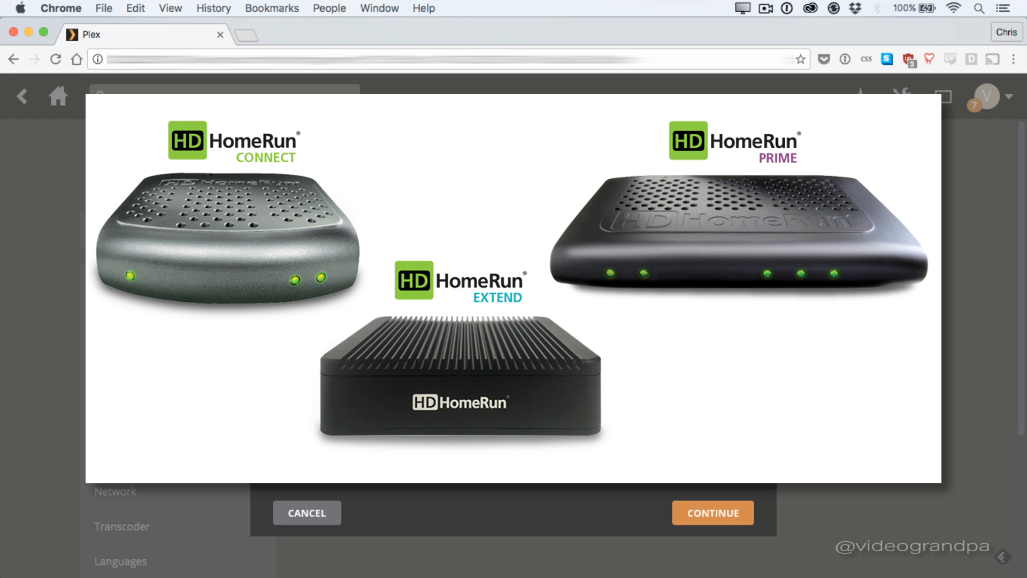
left_click(712, 513)
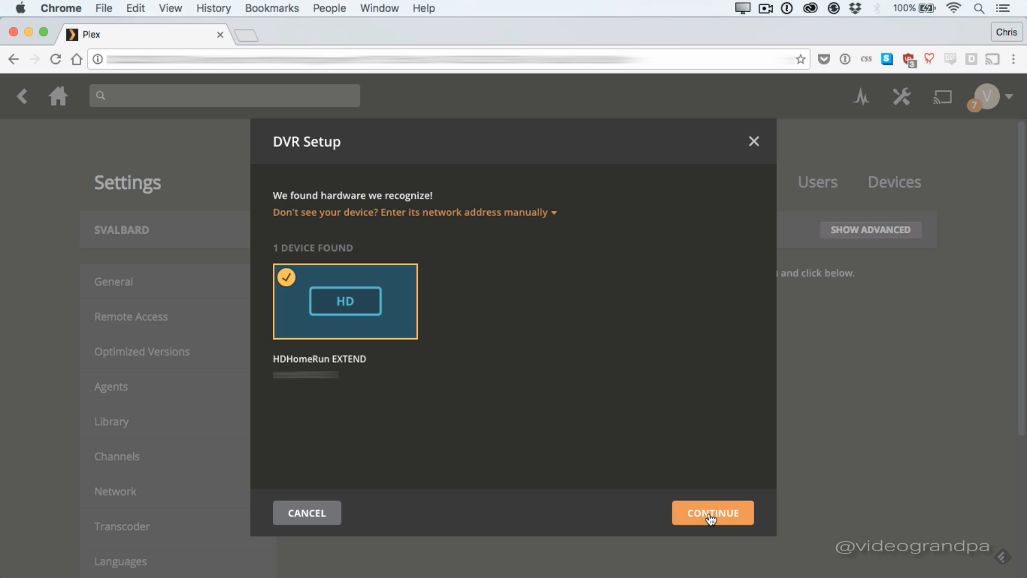
Continue to the 29 antenna channels found on the HDHomeRun EXTEND and review the list.
left_click(713, 513)
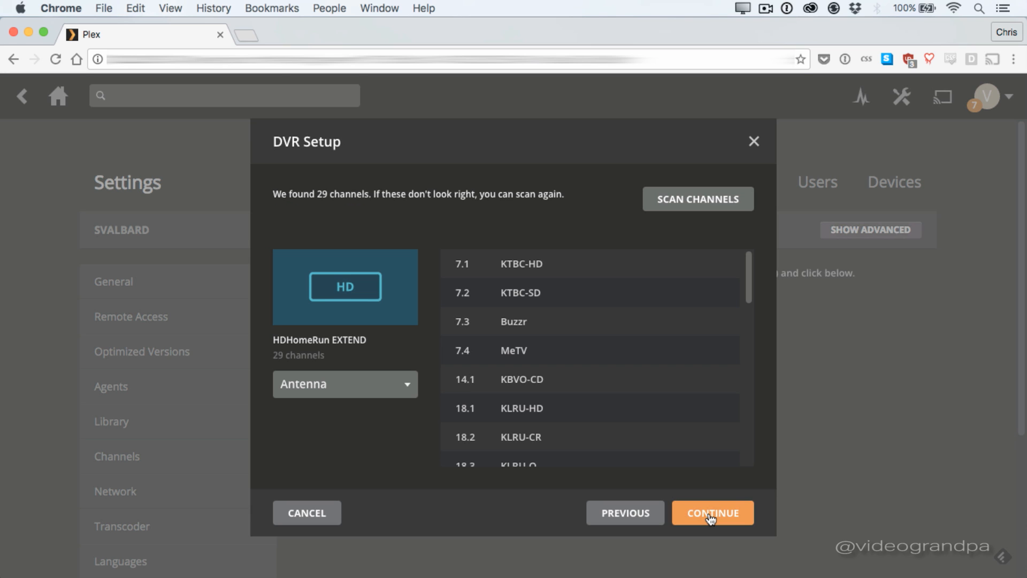
mouse_move(423, 532)
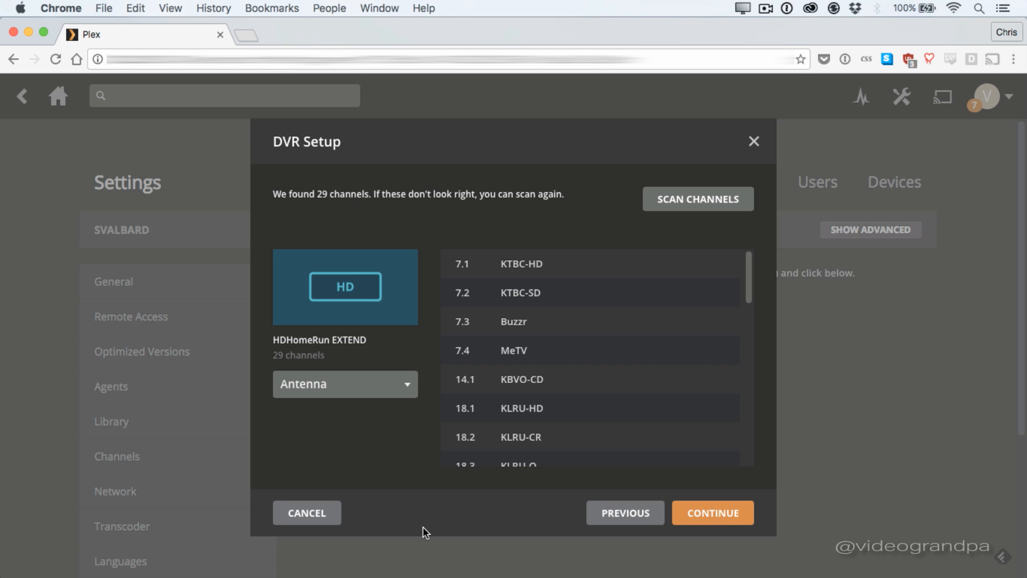
mouse_move(626, 363)
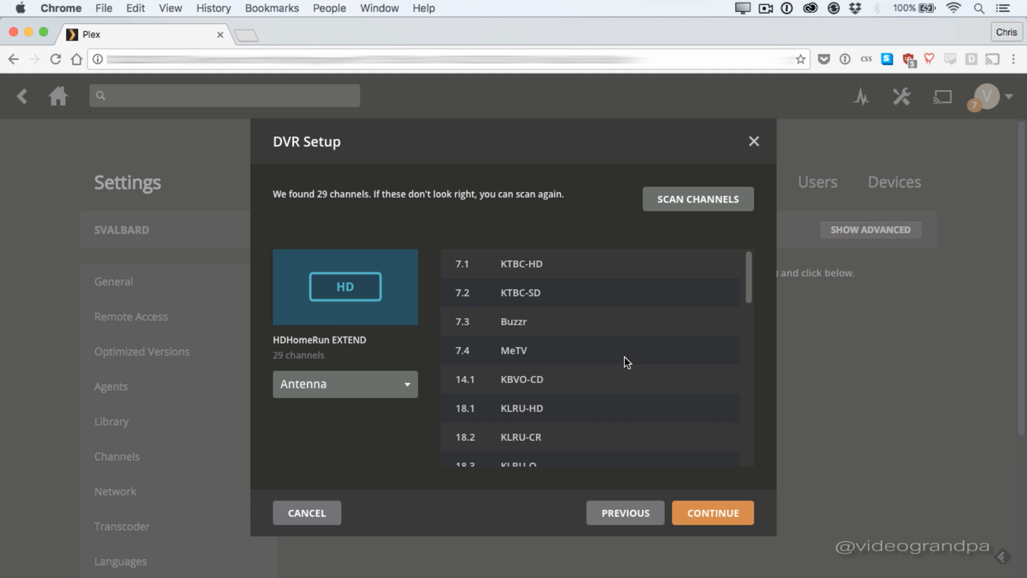
scroll("down", 3)
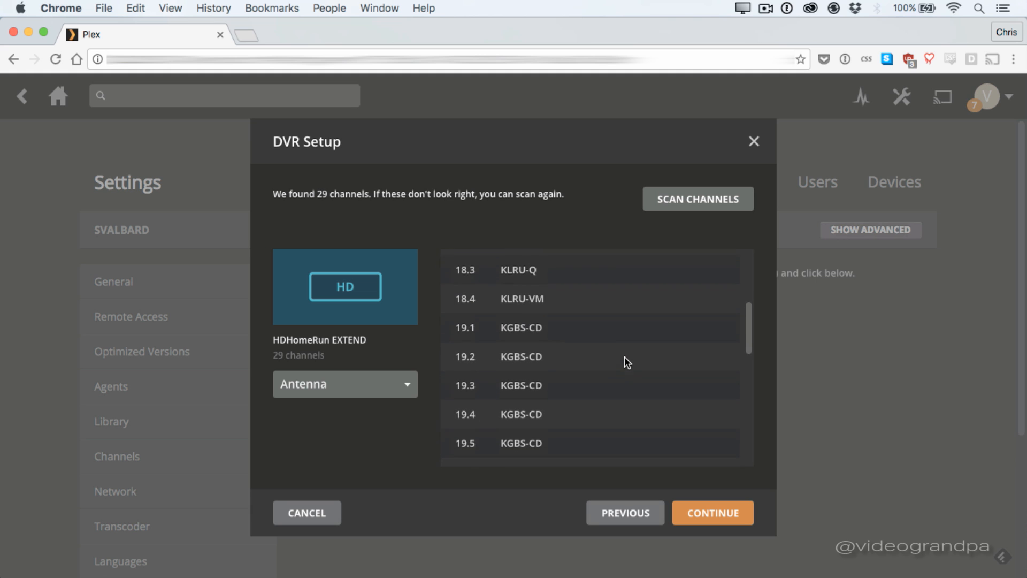
scroll("down", 3)
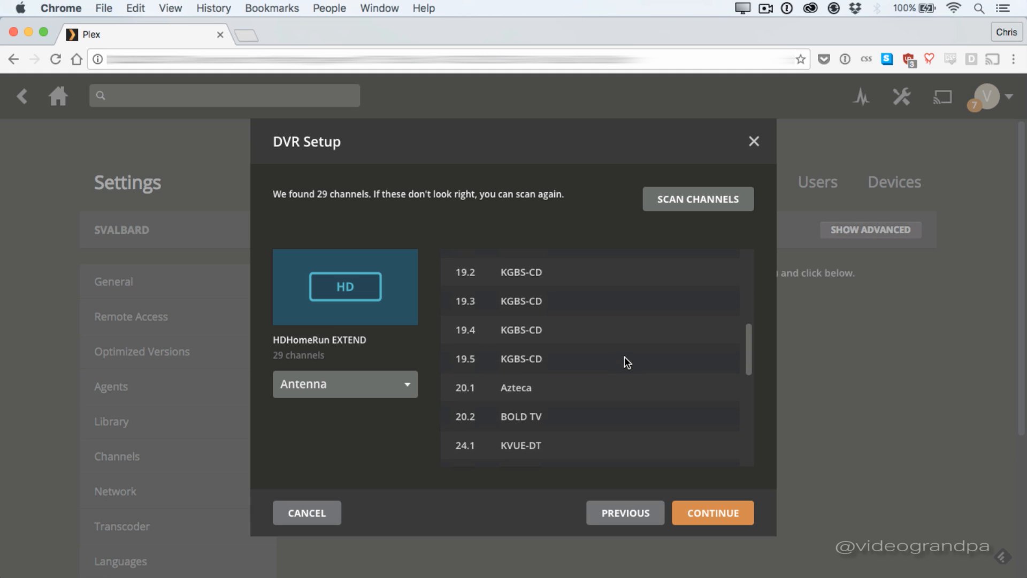
scroll("down", 3)
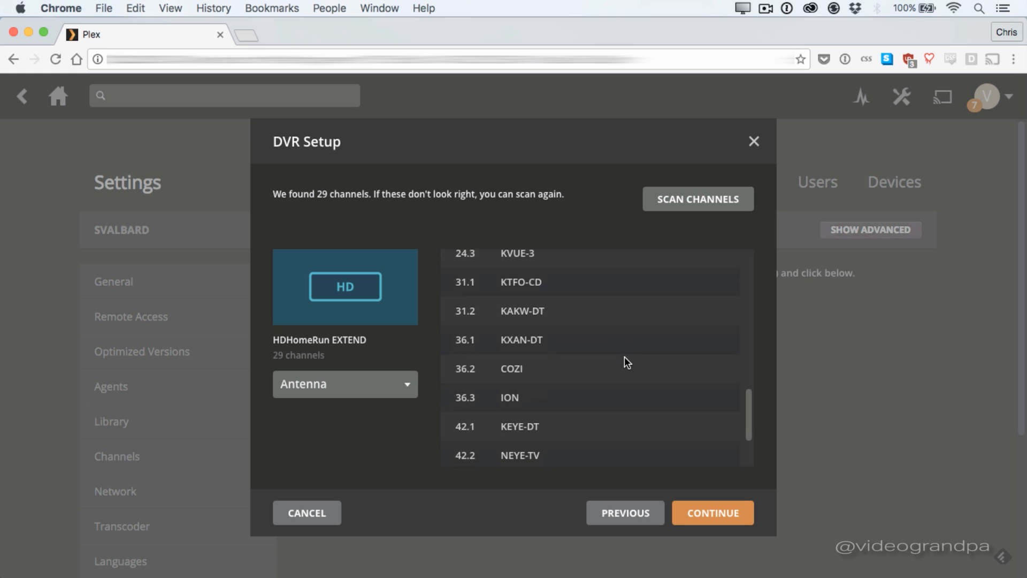
scroll("up", 3)
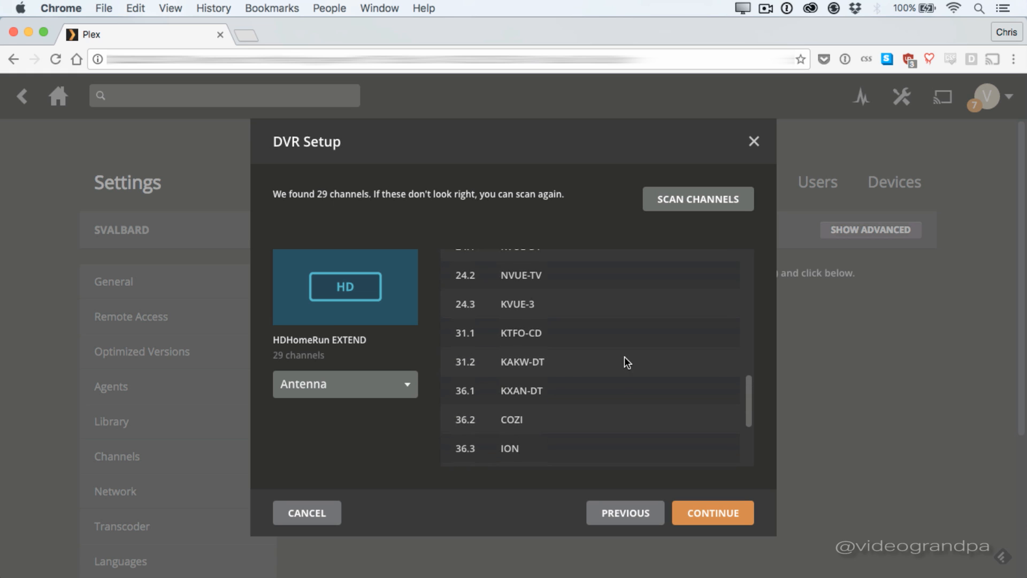
scroll("up", 3)
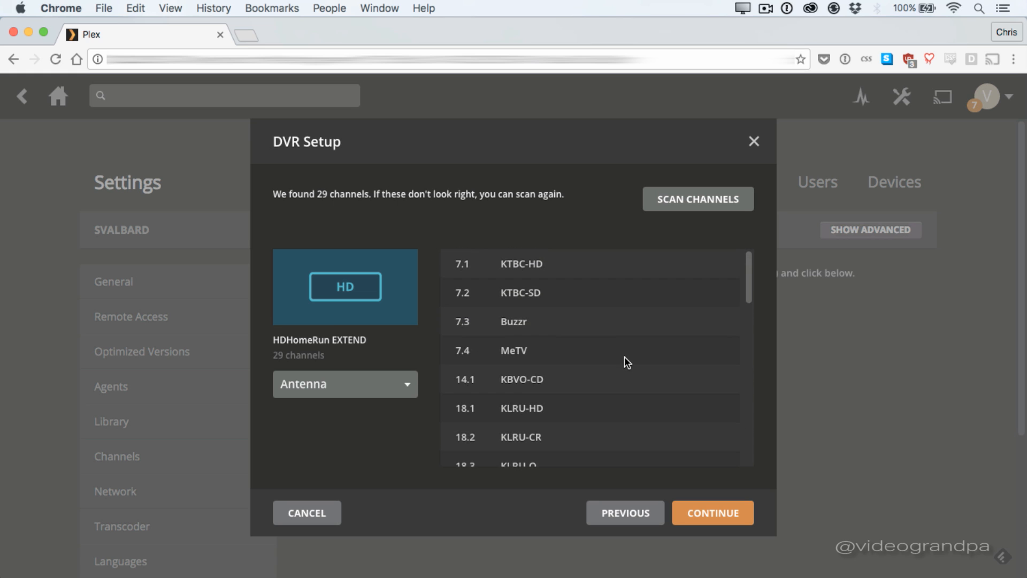
mouse_move(682, 210)
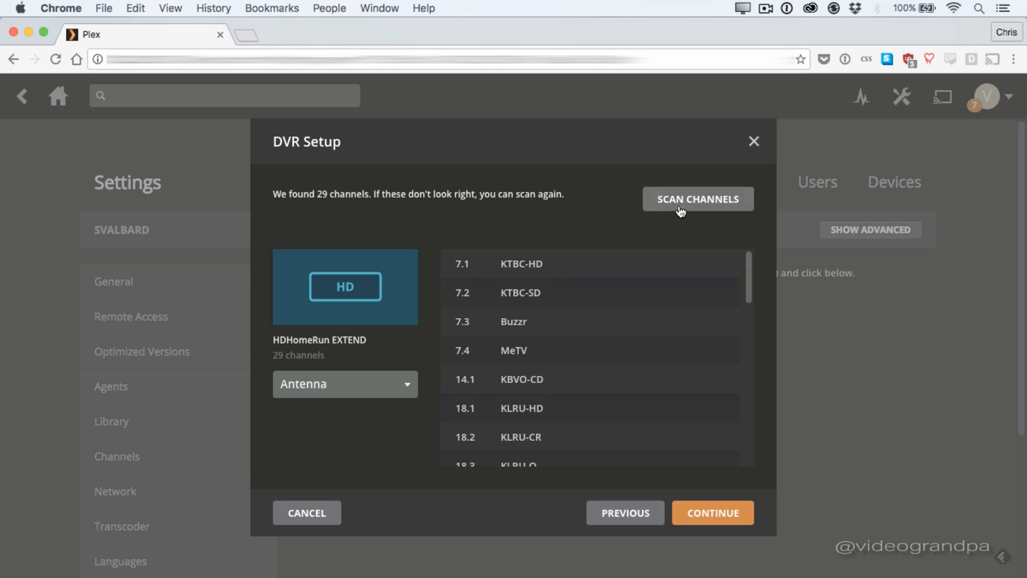
mouse_move(685, 211)
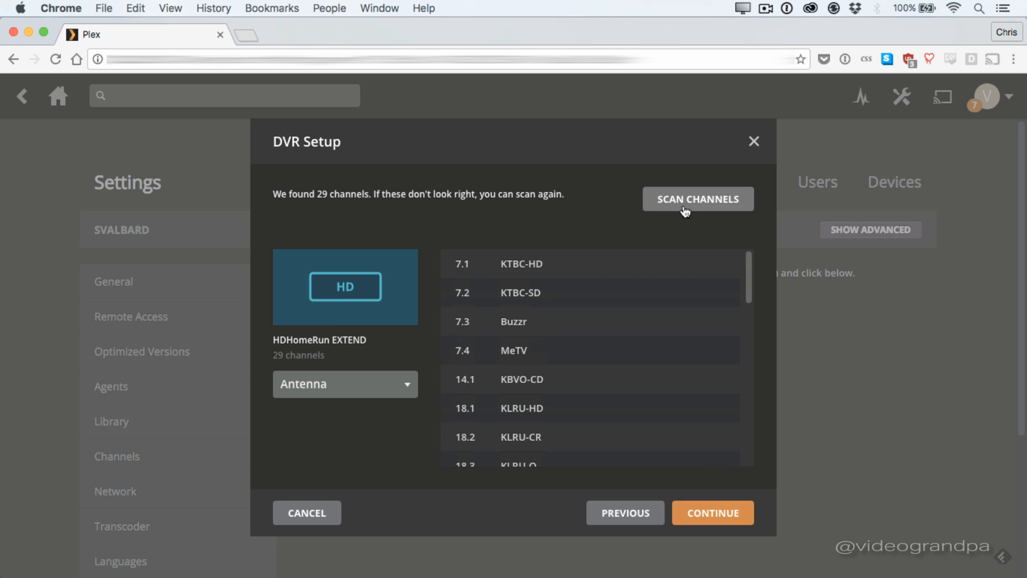
Rescan the HDHomeRun EXTEND for antenna broadcast channels.
left_click(697, 199)
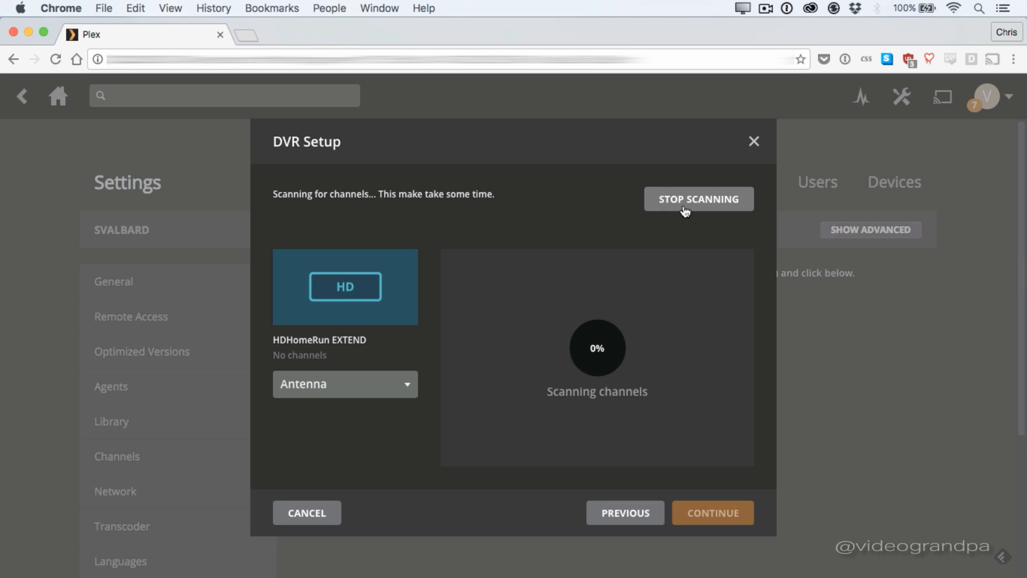
mouse_move(665, 226)
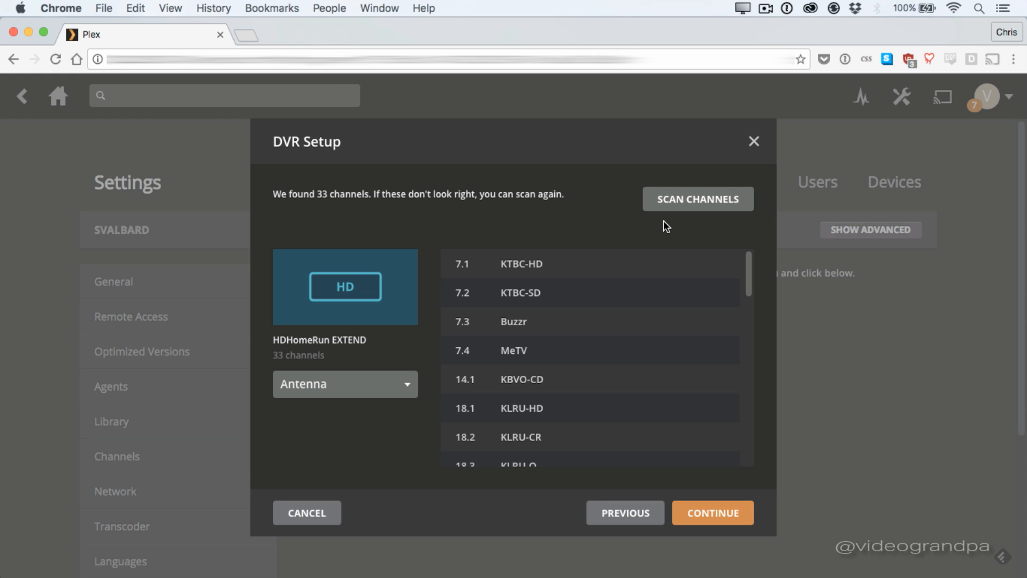
Review the full list of 33 scanned antenna channels and return to the top.
scroll("down", 3)
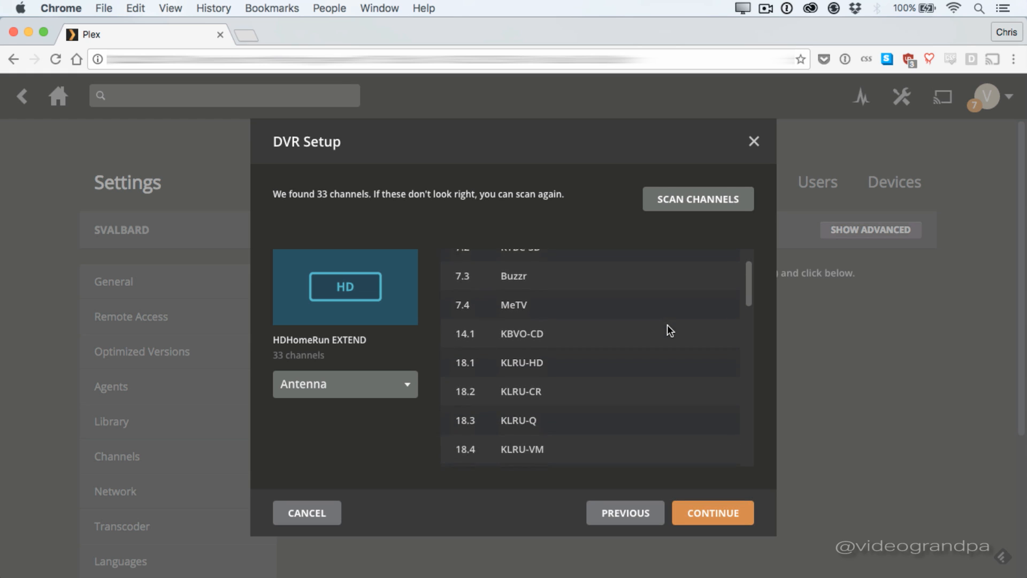
scroll("down", 3)
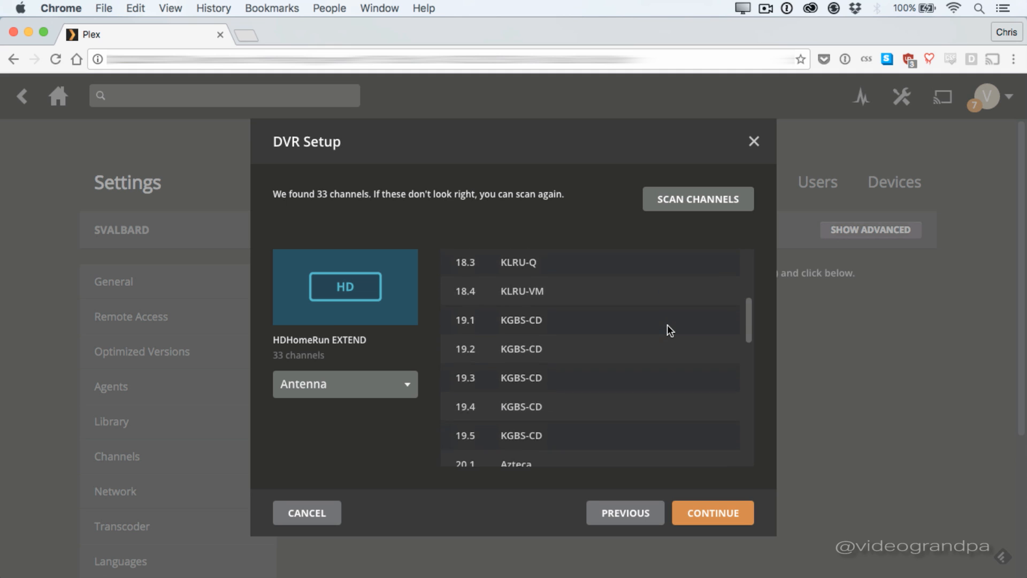
scroll("down", 3)
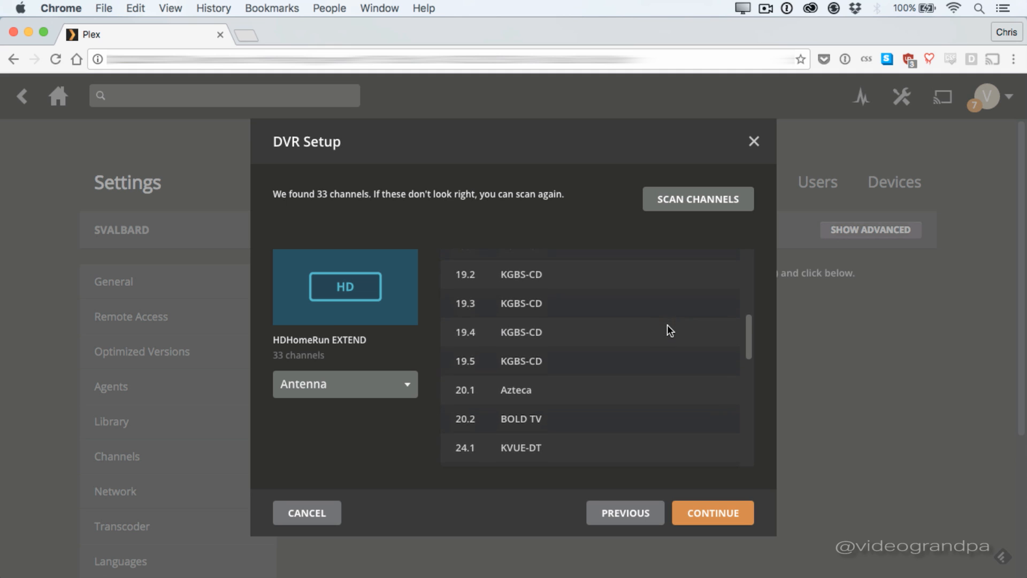
scroll("down", 3)
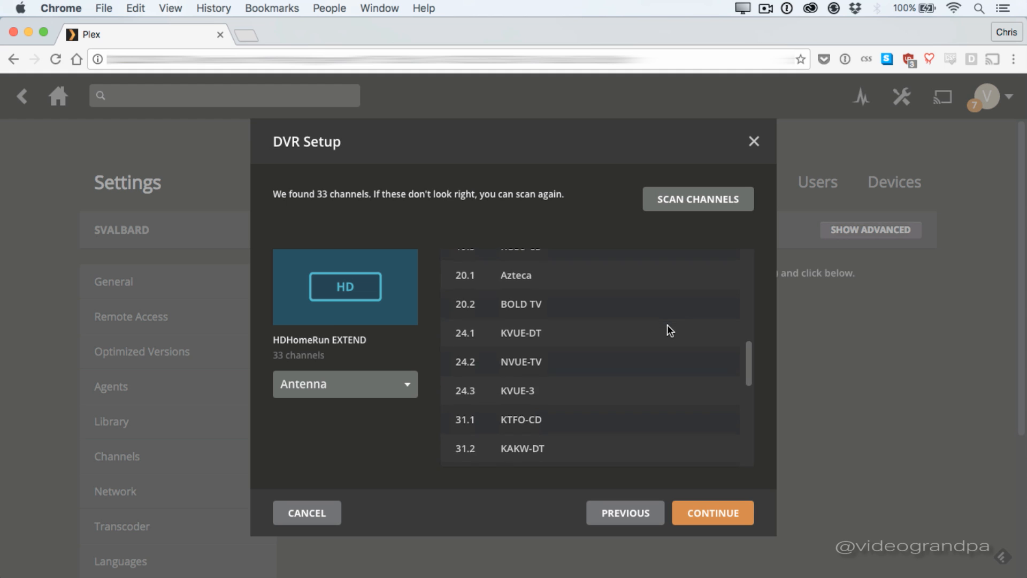
scroll("down", 3)
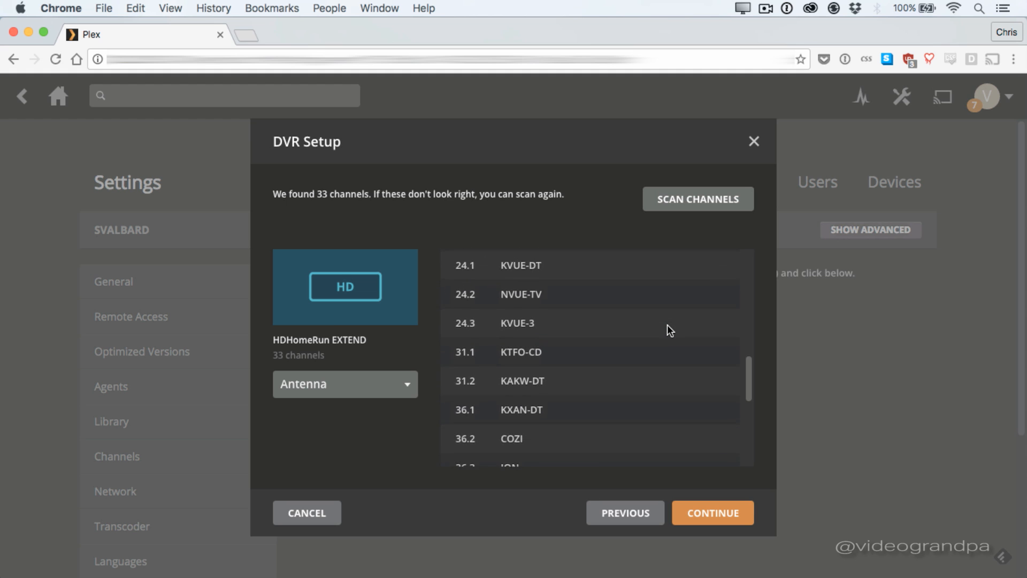
scroll("down", 3)
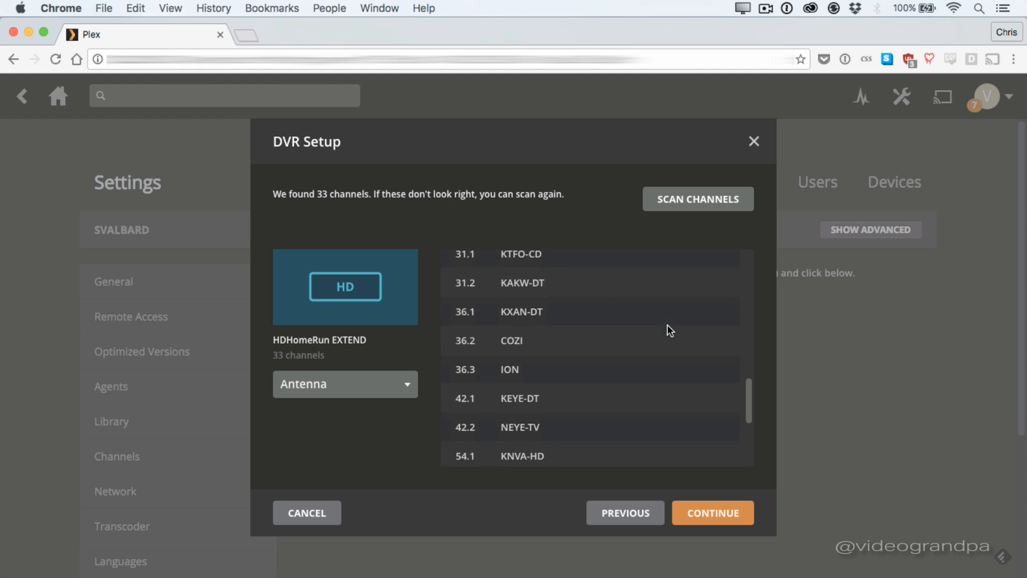
scroll("down", 3)
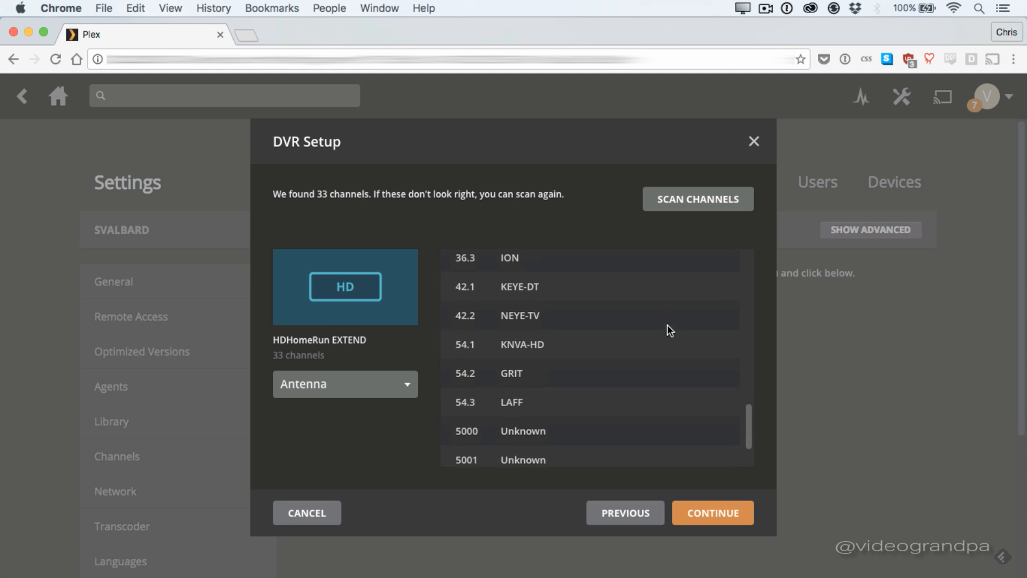
scroll("down", 3)
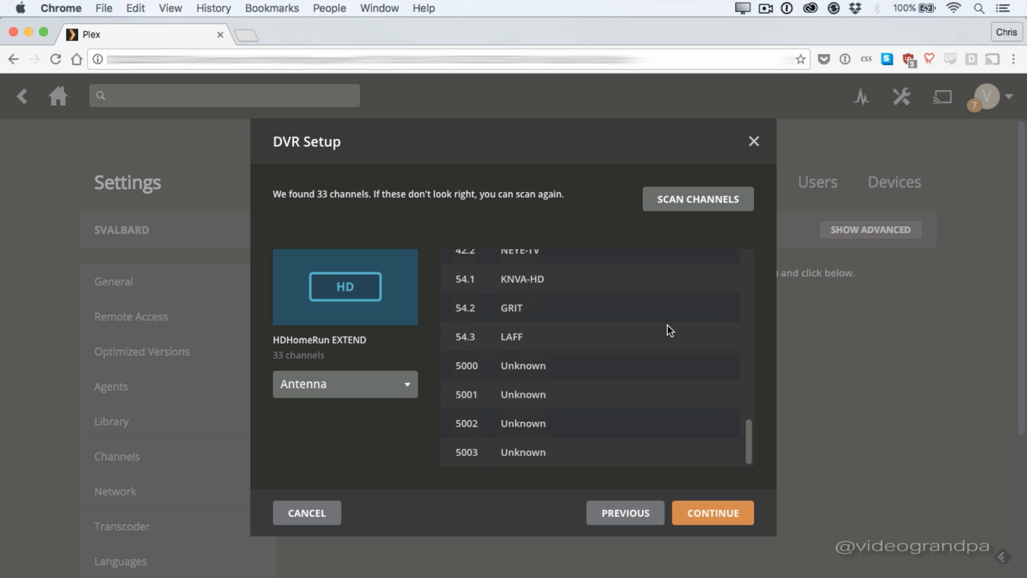
scroll("up", 3)
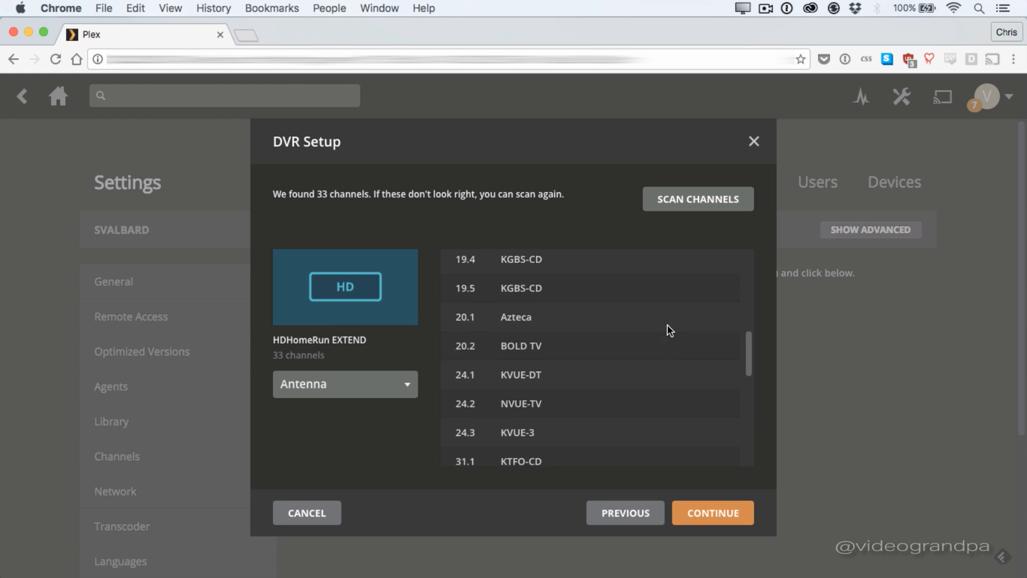
scroll("up", 3)
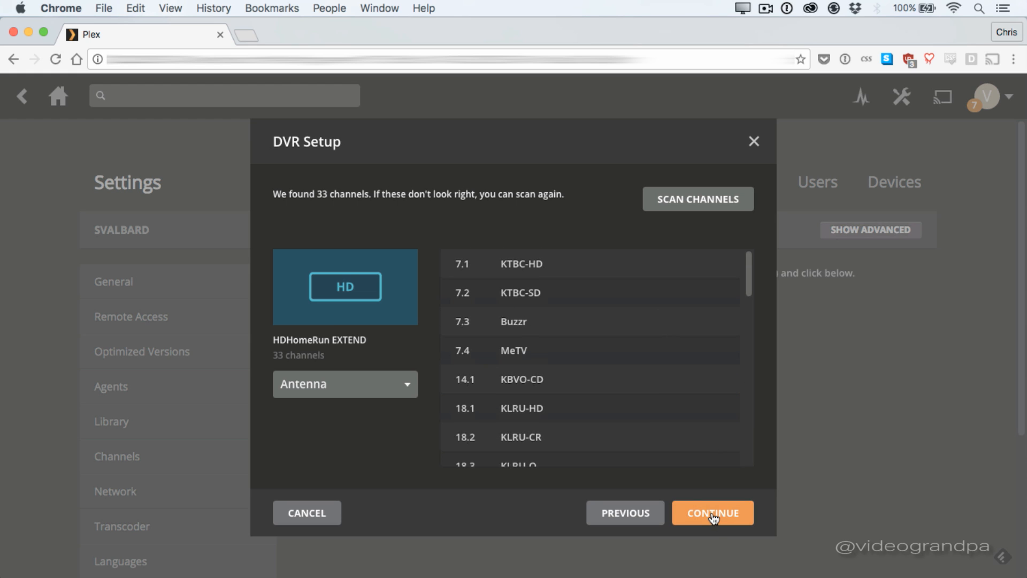
Enter postal code 78712 with United States and English, and get the matched guide lineup.
left_click(713, 512)
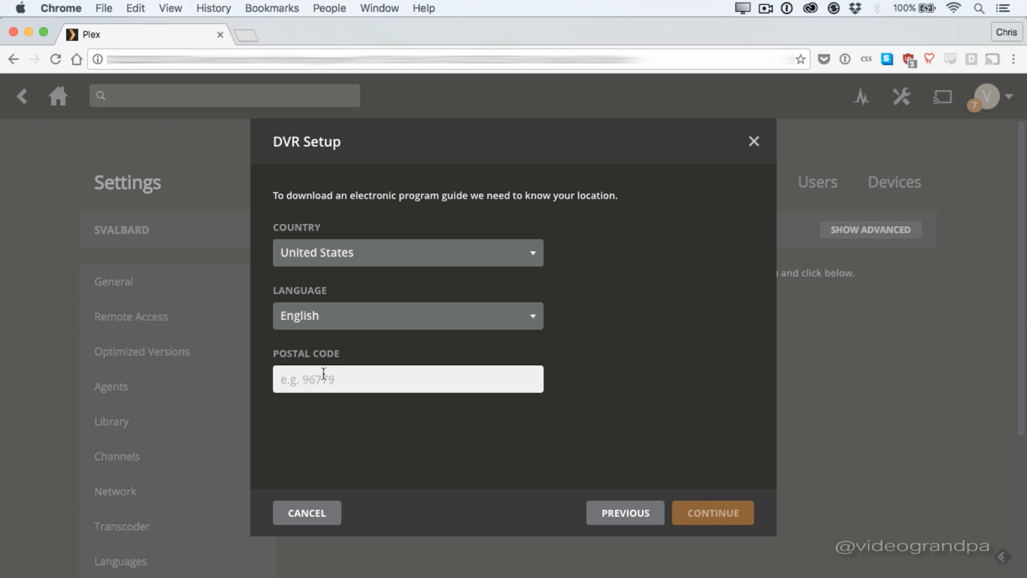
type("78712")
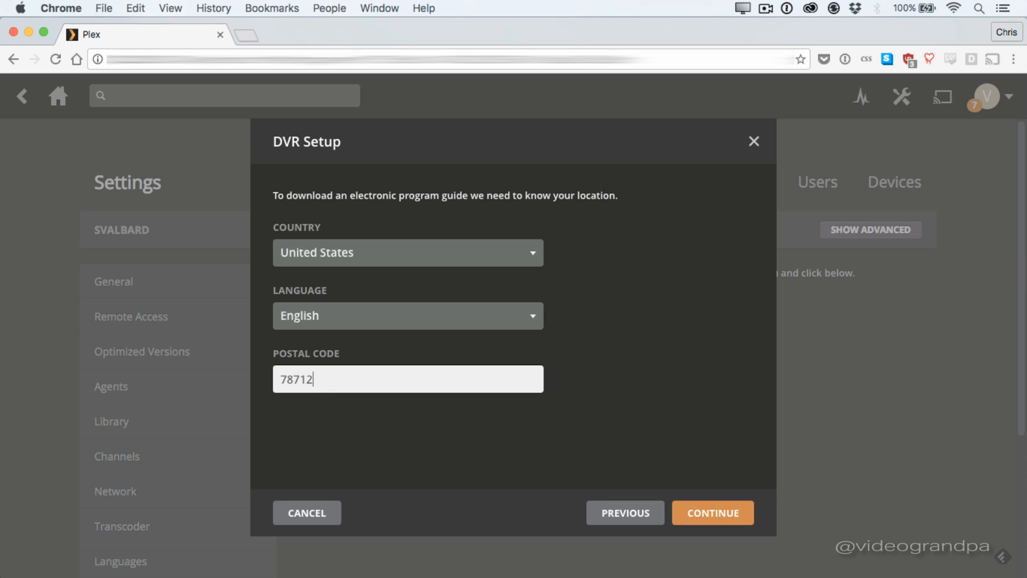
mouse_move(712, 513)
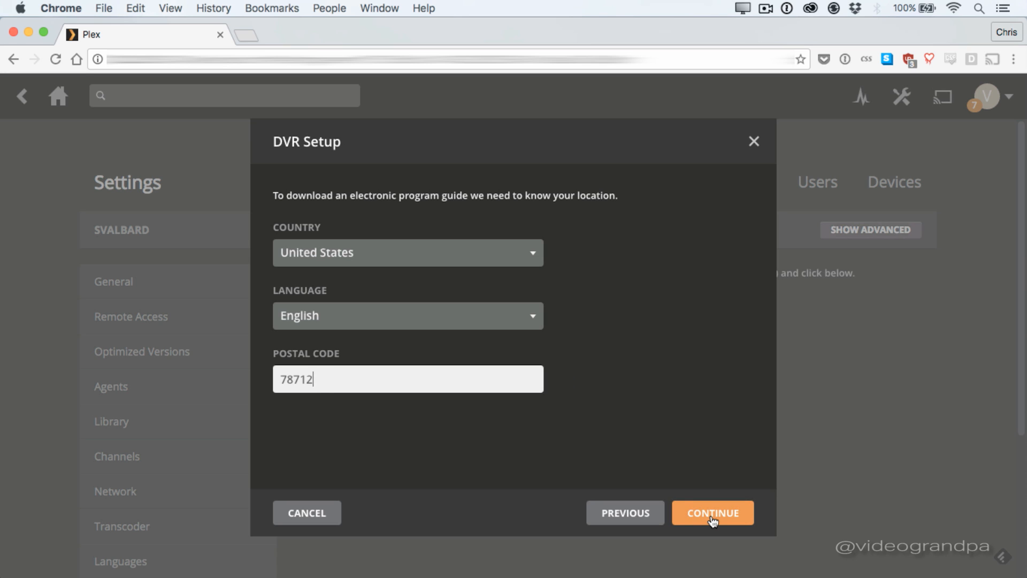
left_click(713, 513)
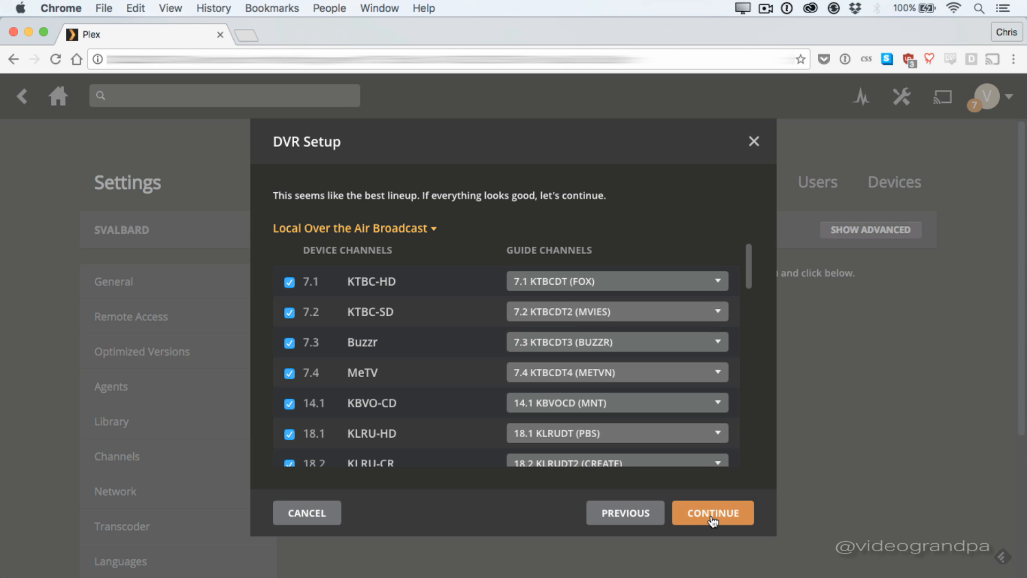
Accept the Local Over the Air Broadcast lineup mapping to complete DVR setup.
left_click(713, 512)
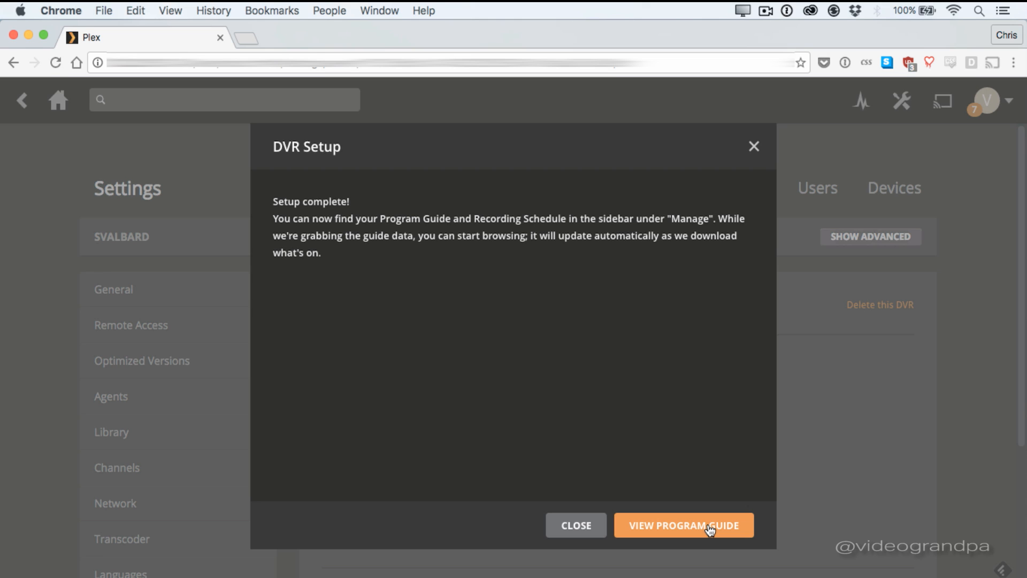
View the program guide and bring up Christopher Cross & Friends from Starting Soon.
left_click(684, 525)
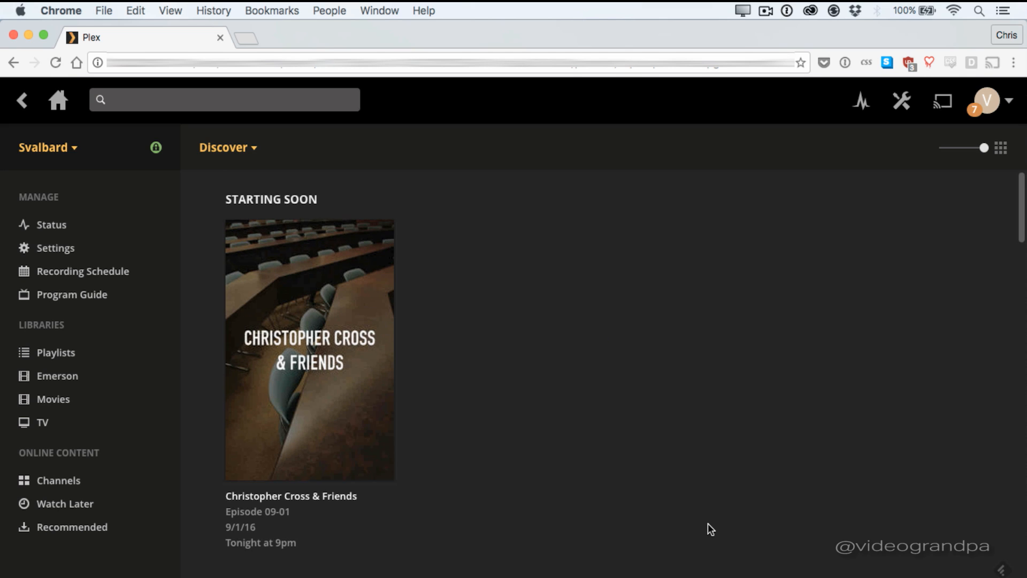
mouse_move(614, 459)
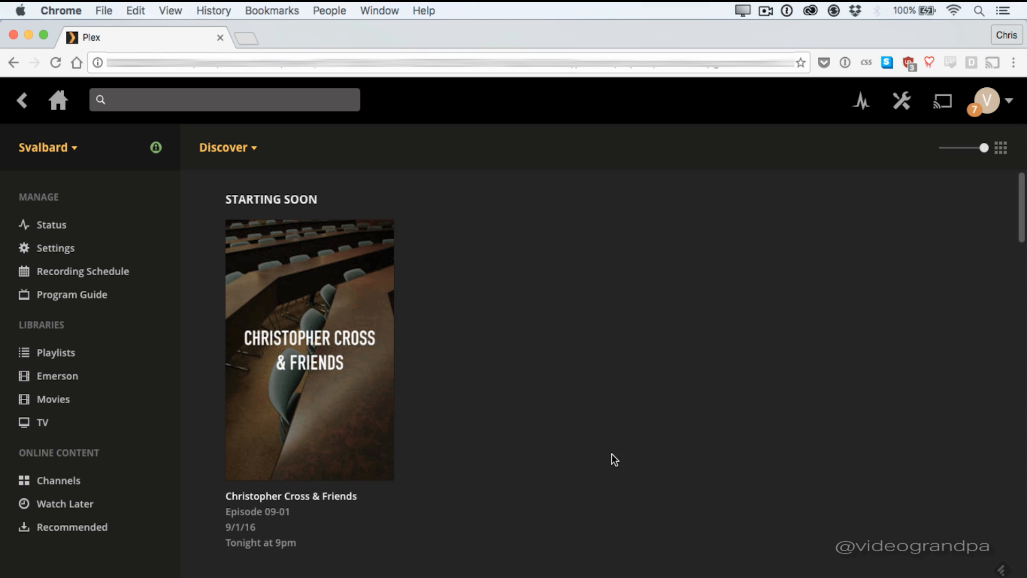
scroll("down", 3)
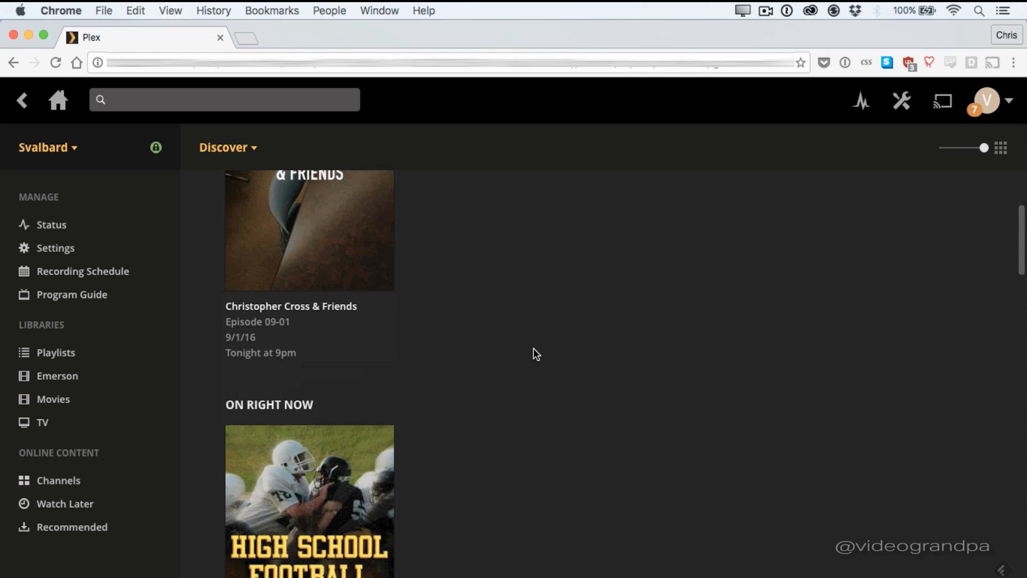
scroll("up", 3)
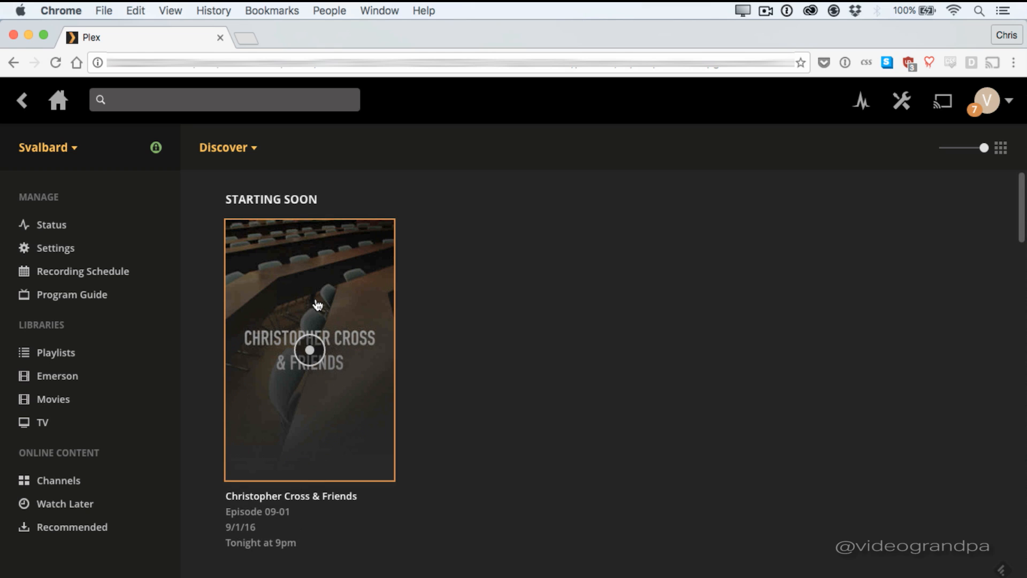
left_click(309, 348)
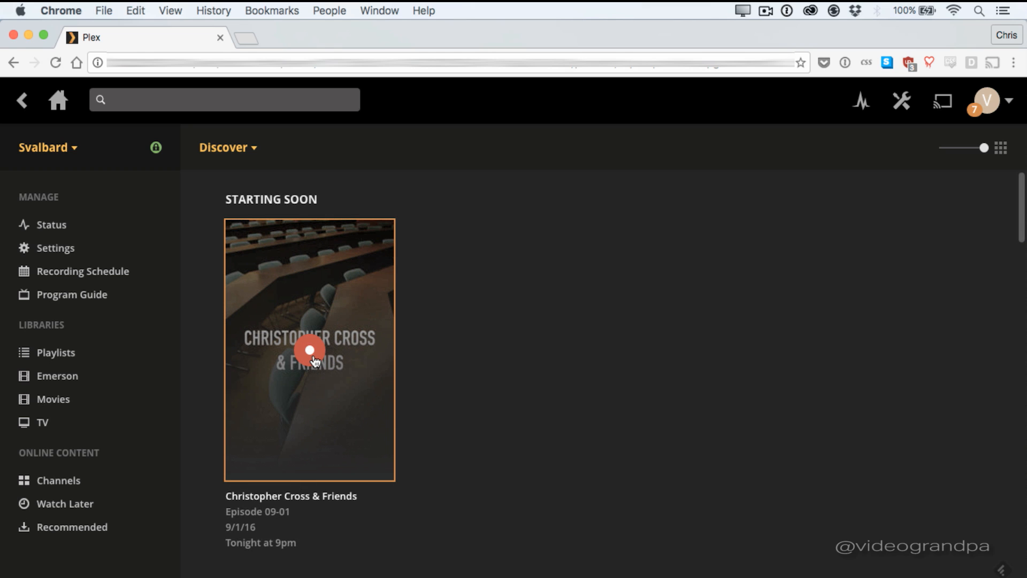
mouse_move(326, 295)
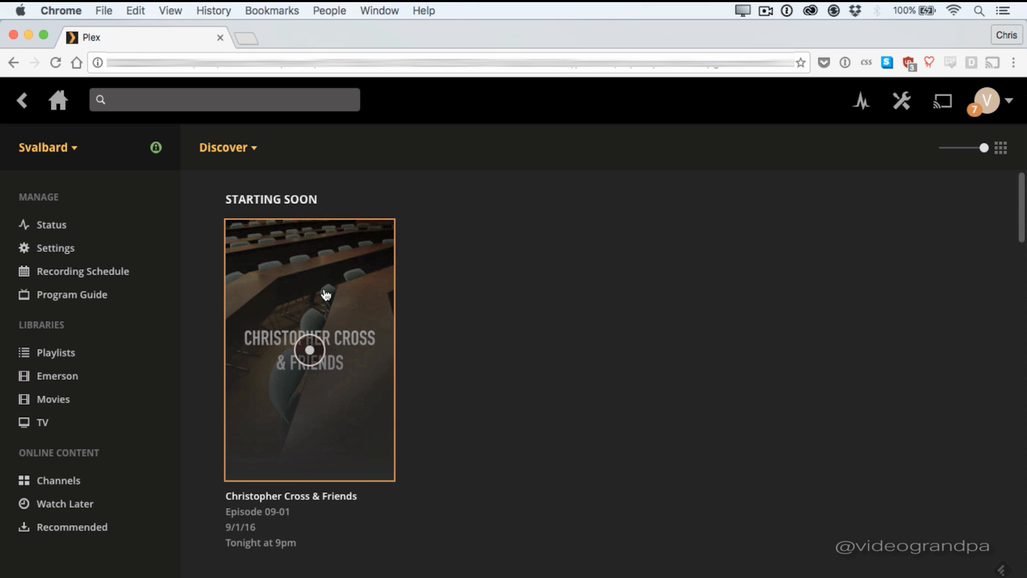
left_click(309, 348)
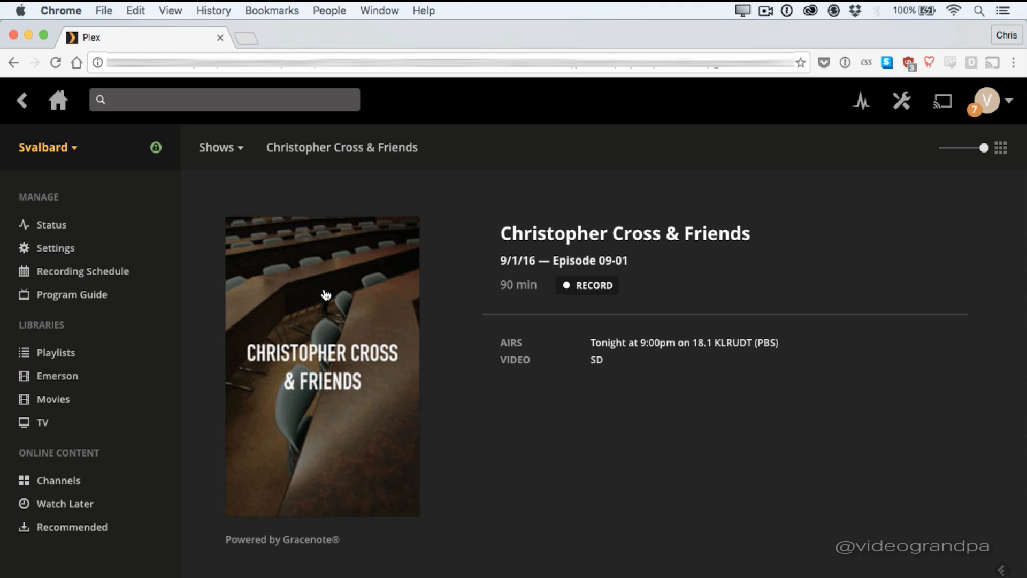
mouse_move(476, 396)
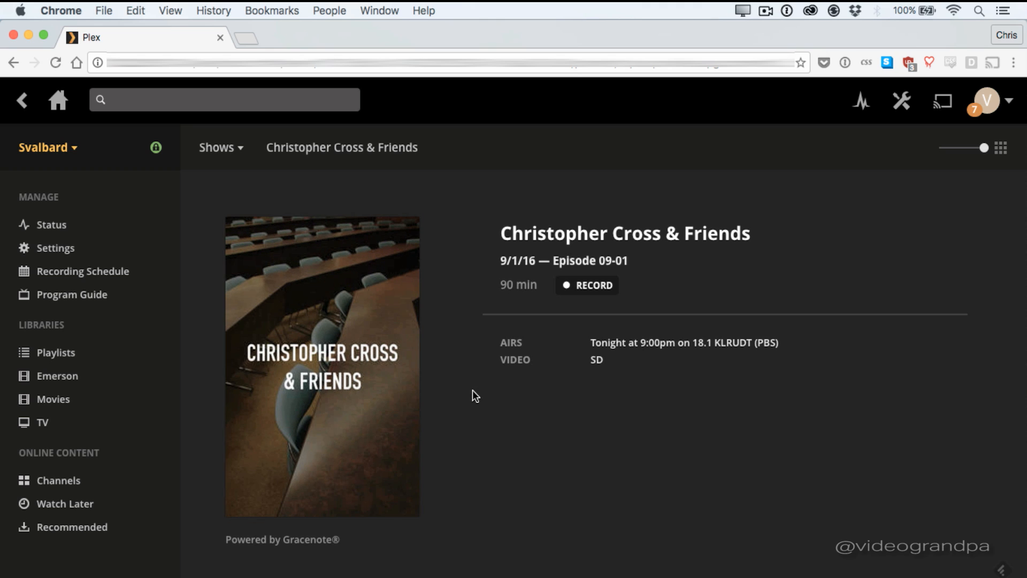
mouse_move(597, 417)
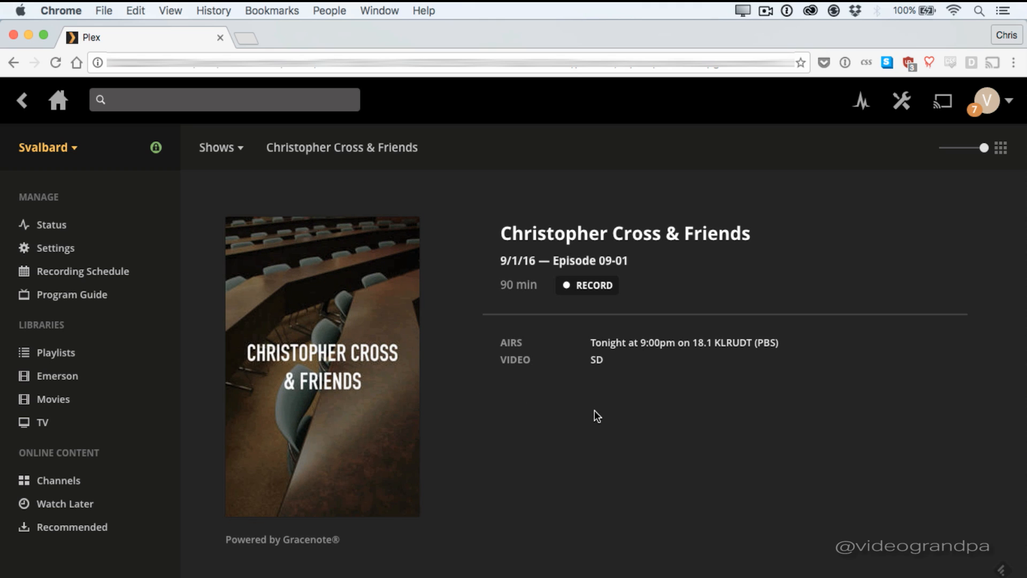
mouse_move(609, 386)
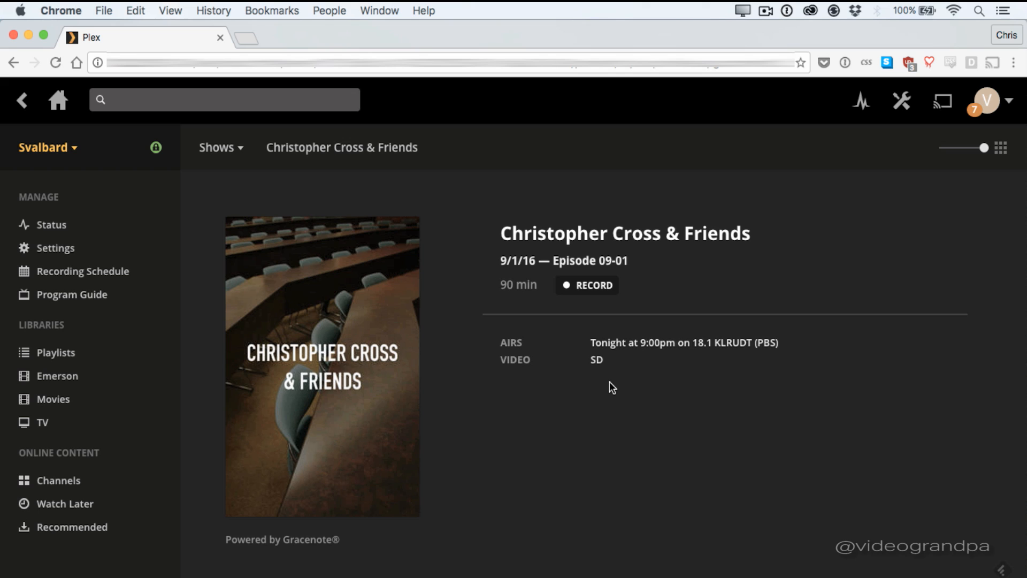
Begin recording Christopher Cross & Friends so its Record Options appear.
left_click(588, 285)
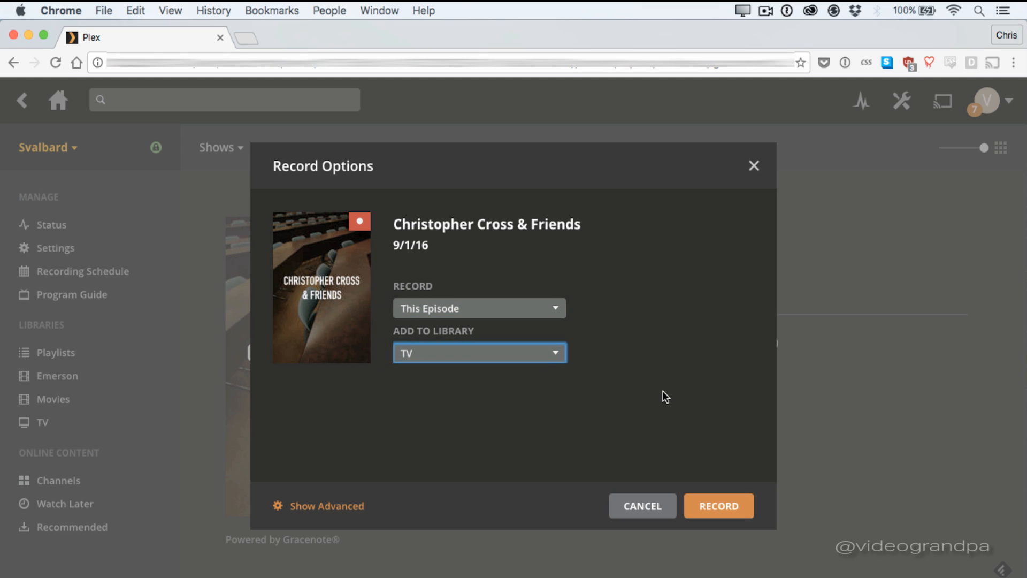
mouse_move(321, 506)
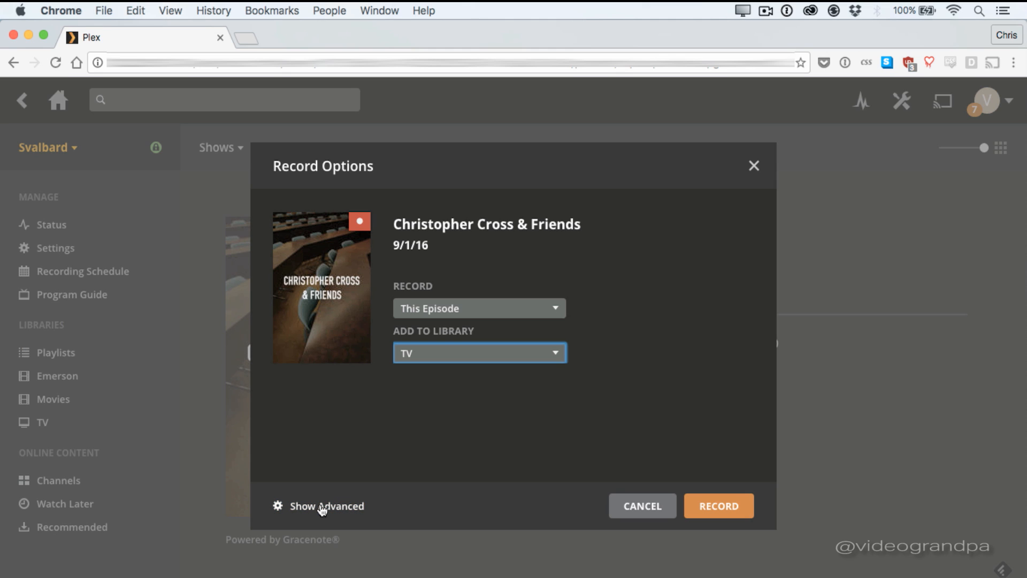
Keep minimum resolution and Limit to Channel at Any, then schedule the recording.
left_click(325, 505)
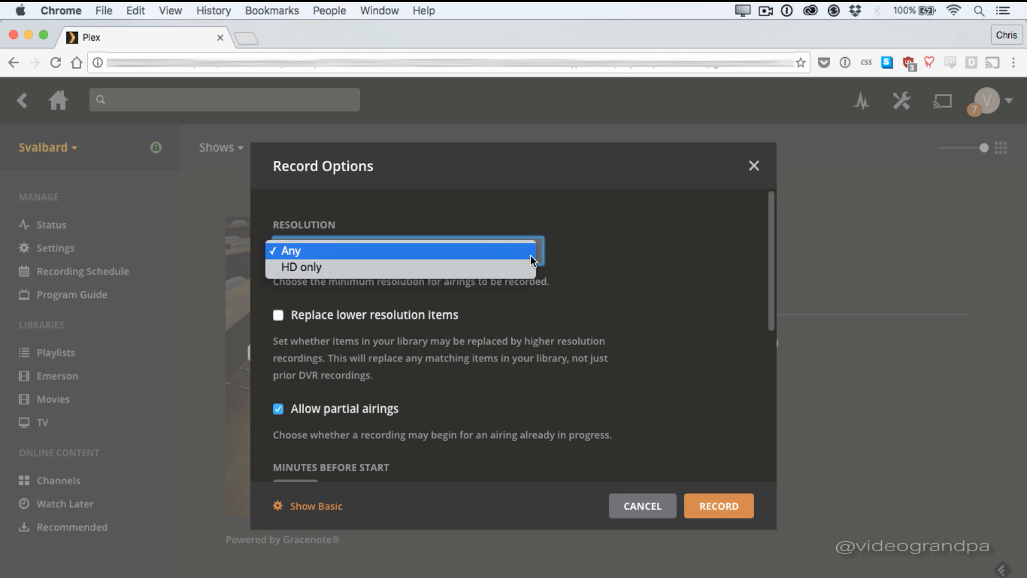
left_click(290, 250)
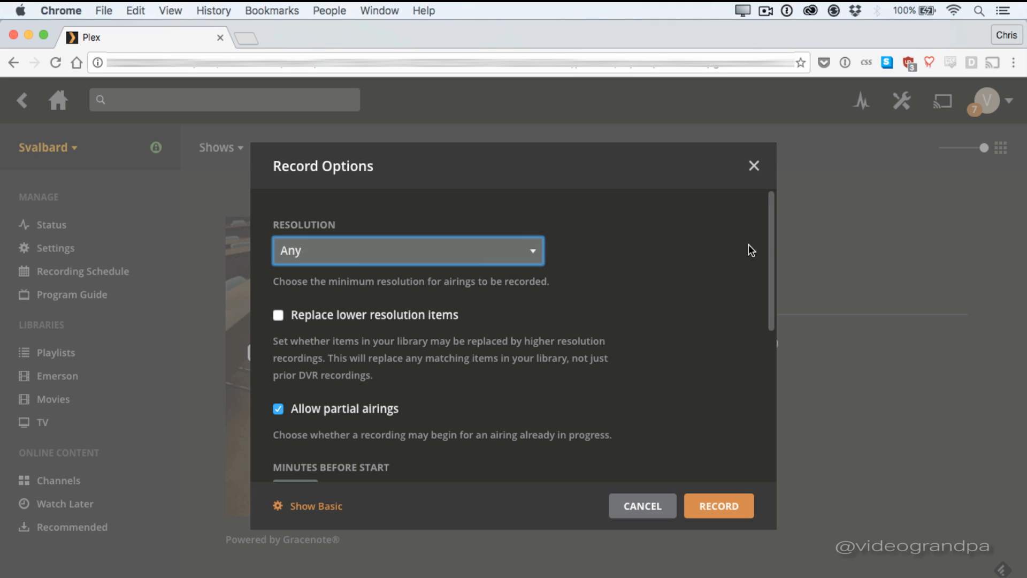
scroll("down", 3)
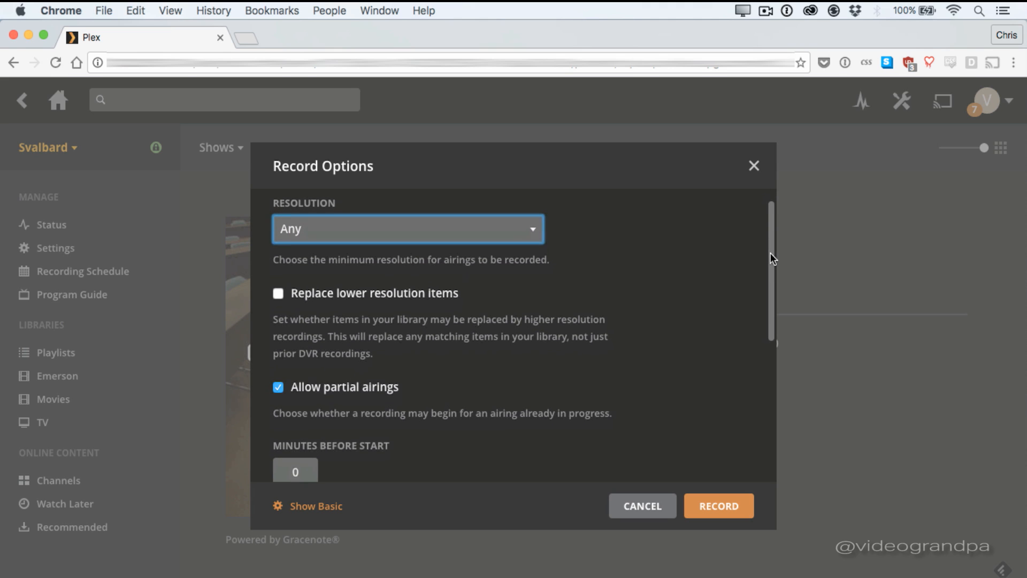
scroll("down", 3)
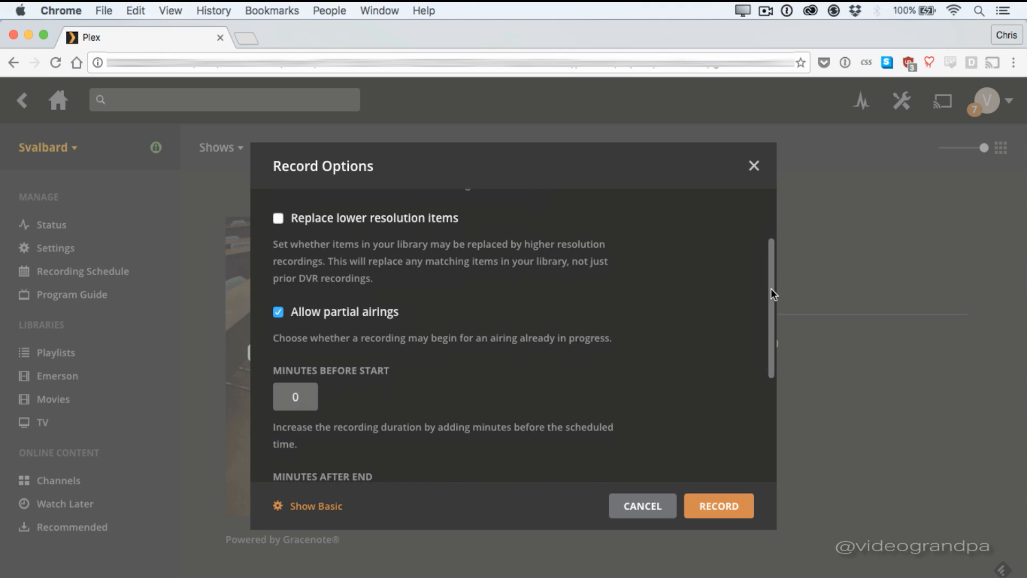
scroll("down", 3)
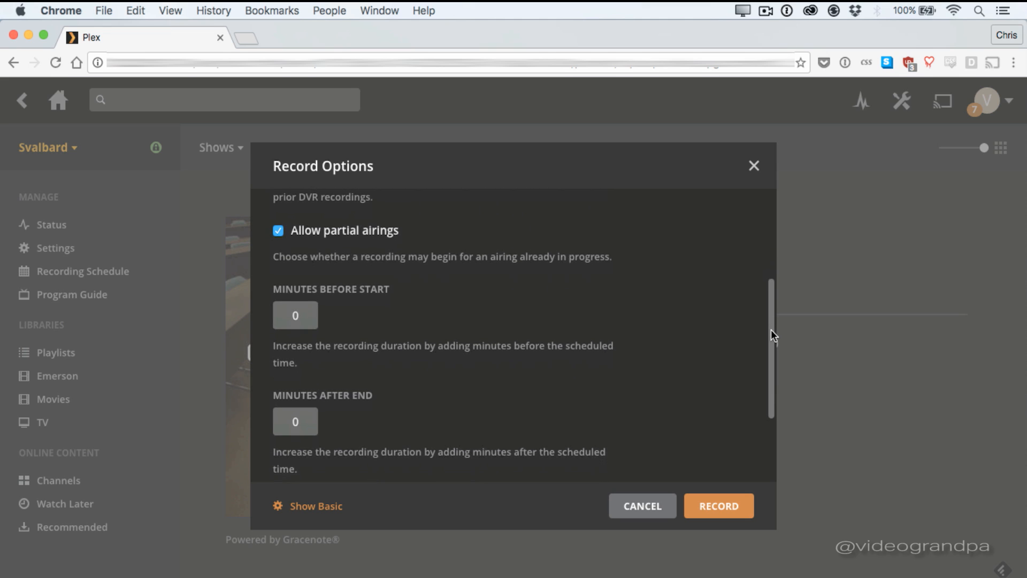
scroll("down", 3)
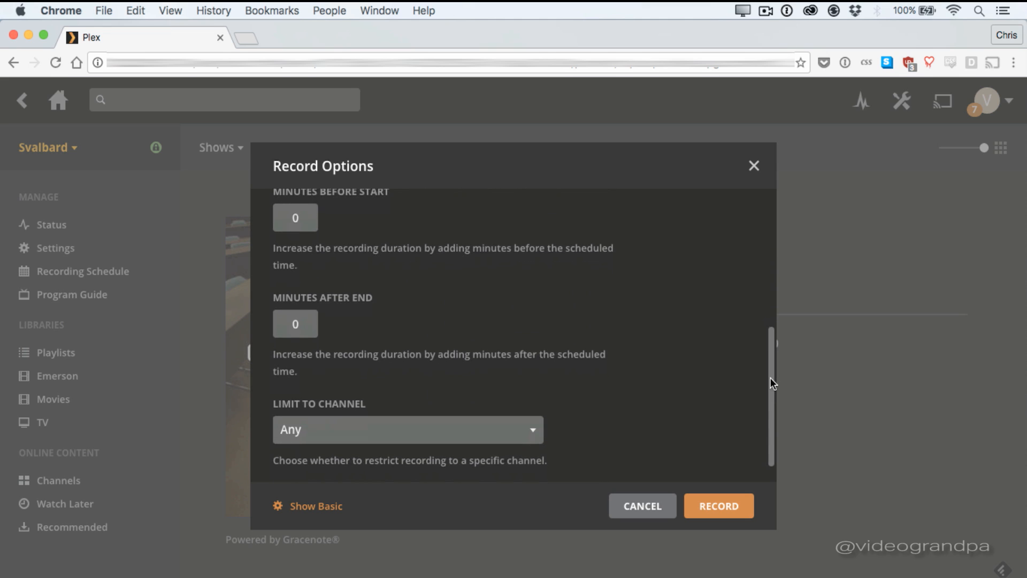
scroll("down", 3)
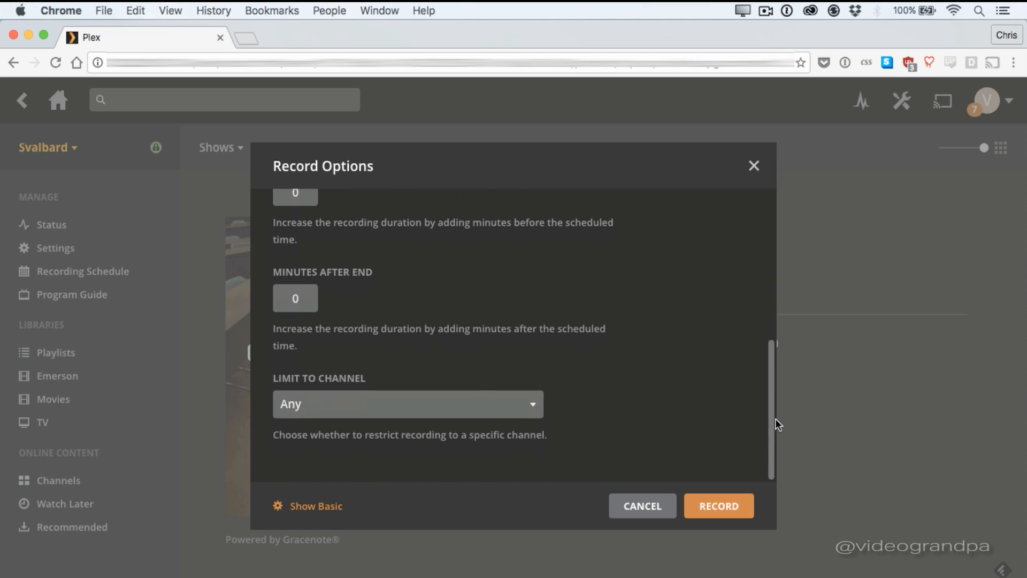
left_click(407, 404)
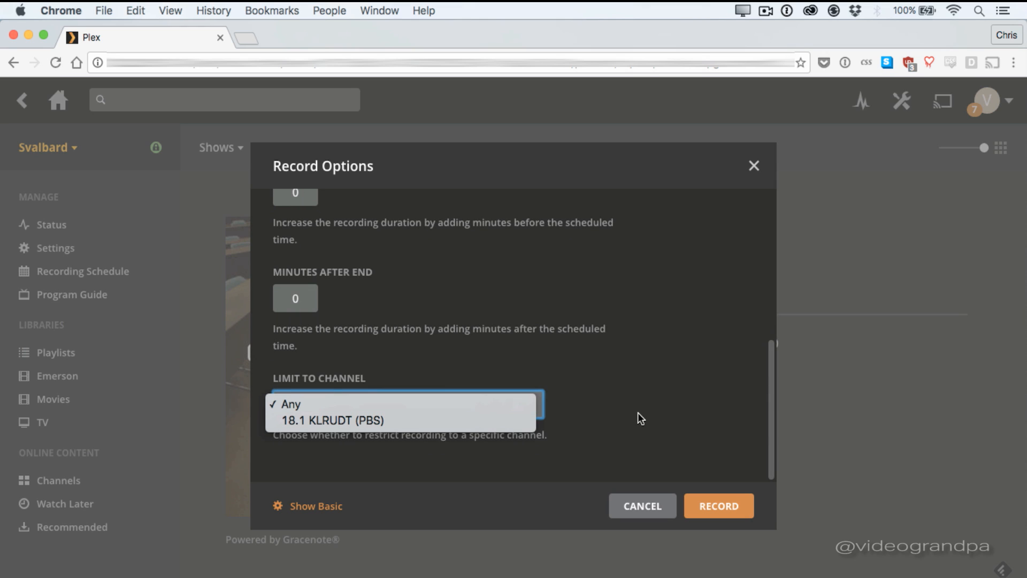
left_click(290, 403)
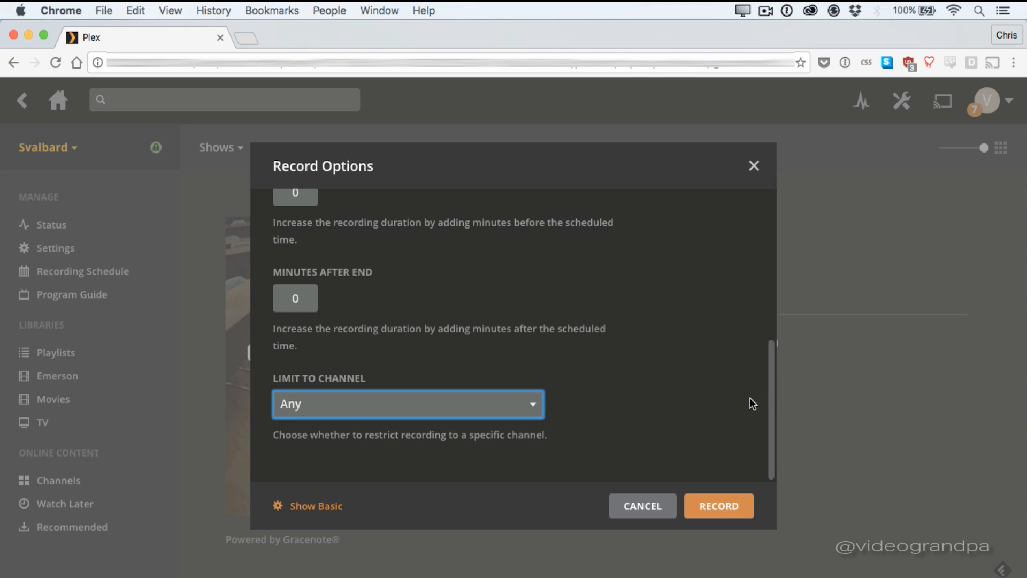
mouse_move(774, 399)
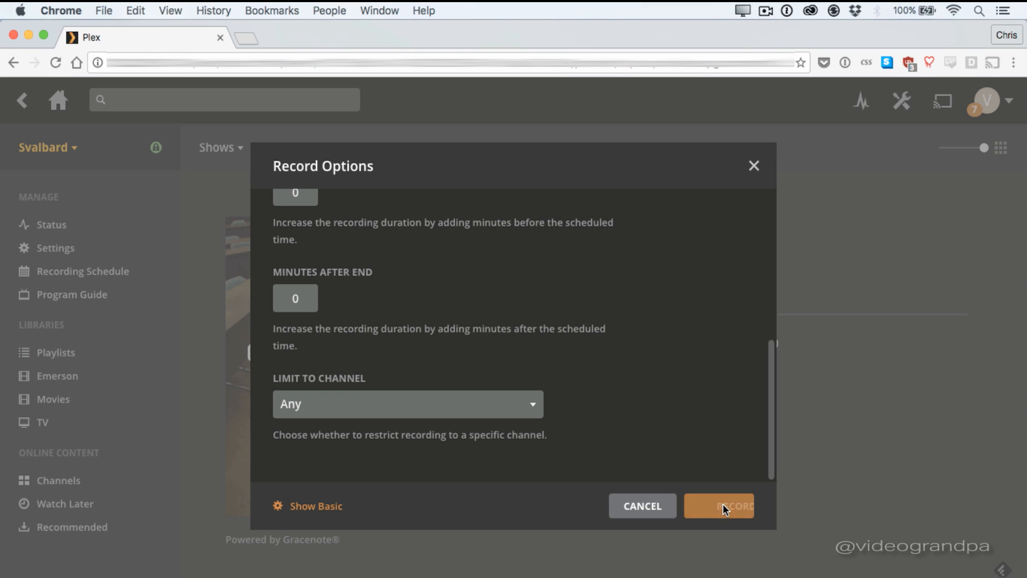
left_click(719, 507)
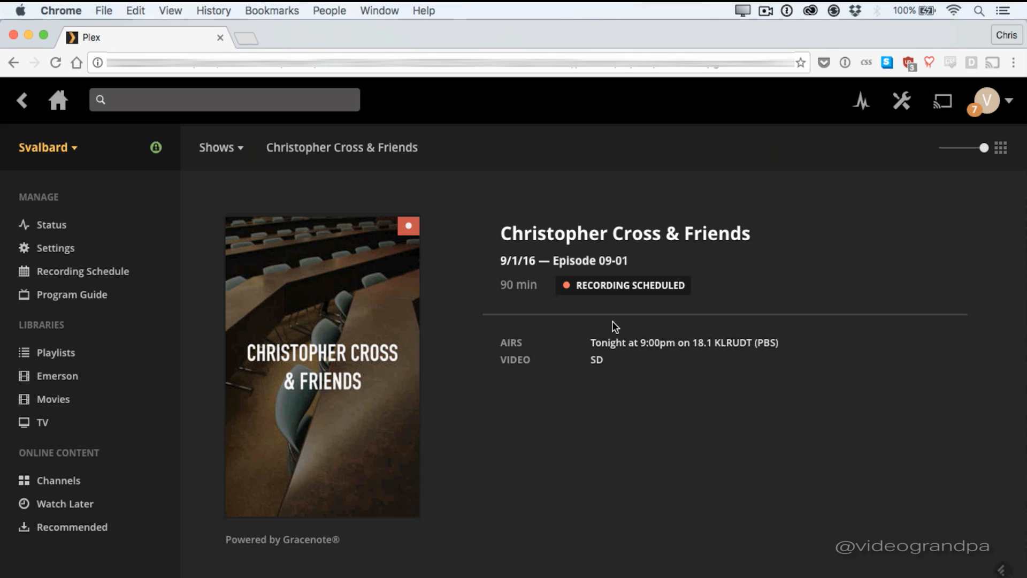
mouse_move(469, 407)
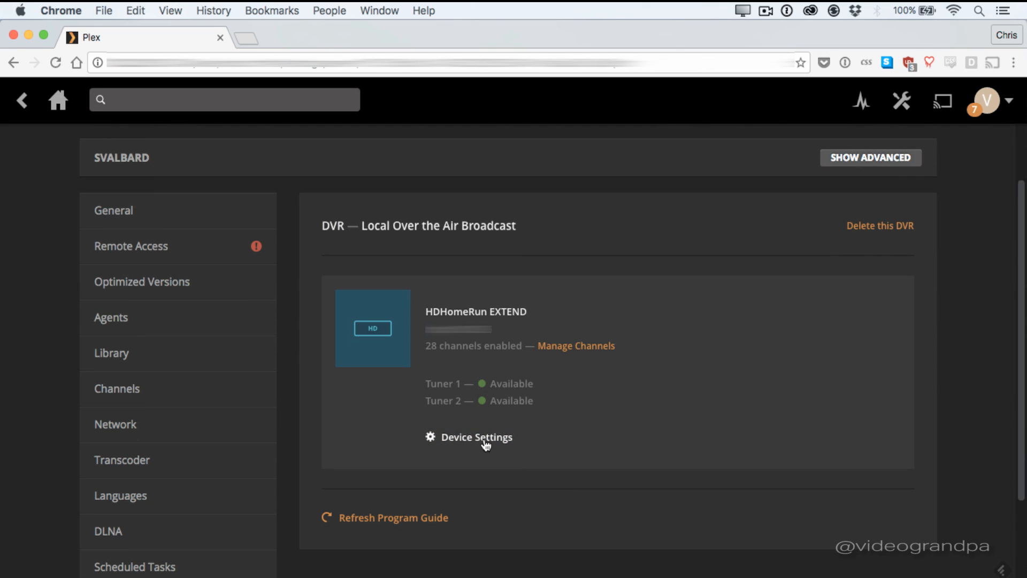
Set the HDHomeRun EXTEND tuner's Transcoder Quality to Original format and save it.
left_click(478, 437)
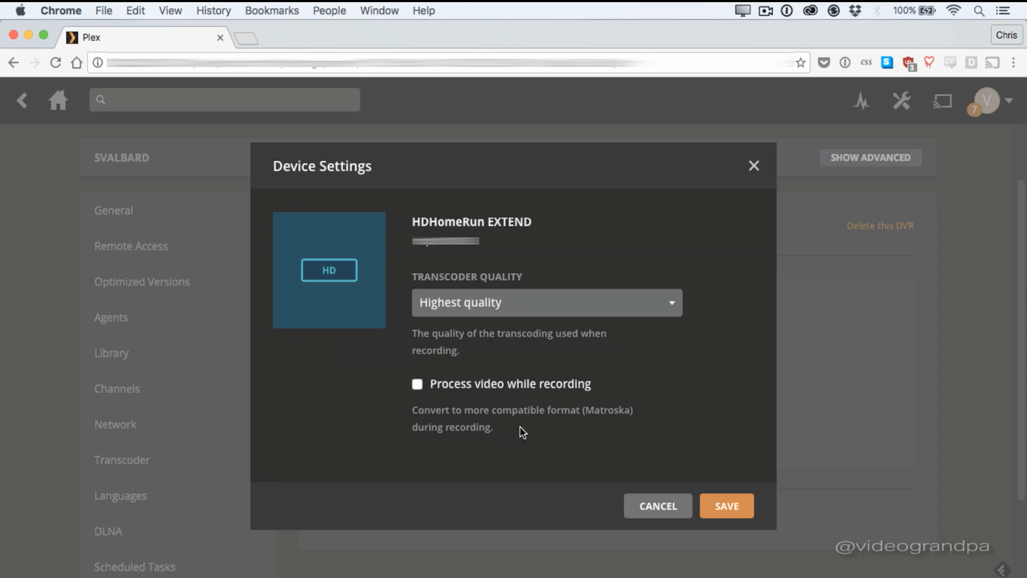
left_click(546, 302)
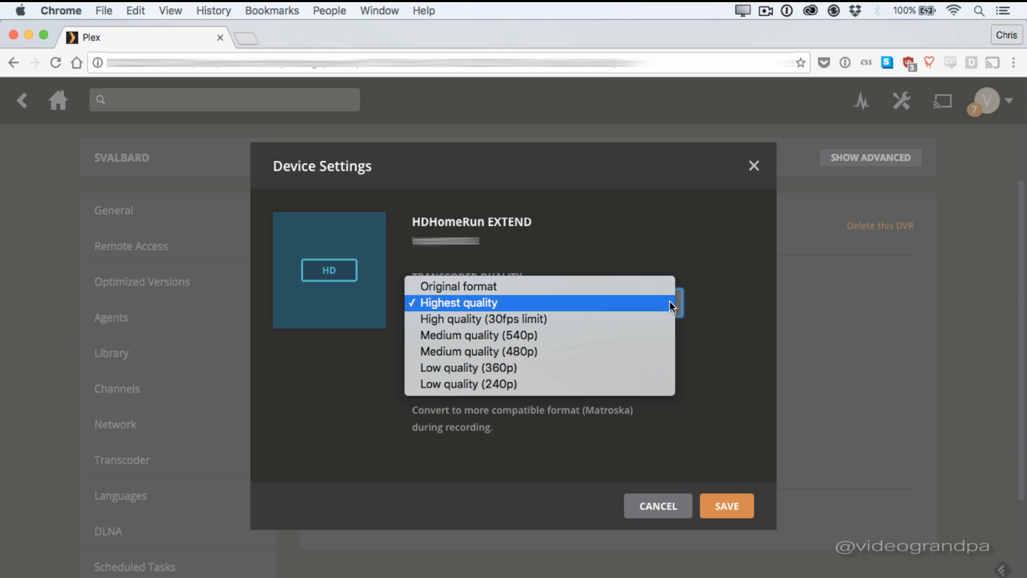
mouse_move(624, 288)
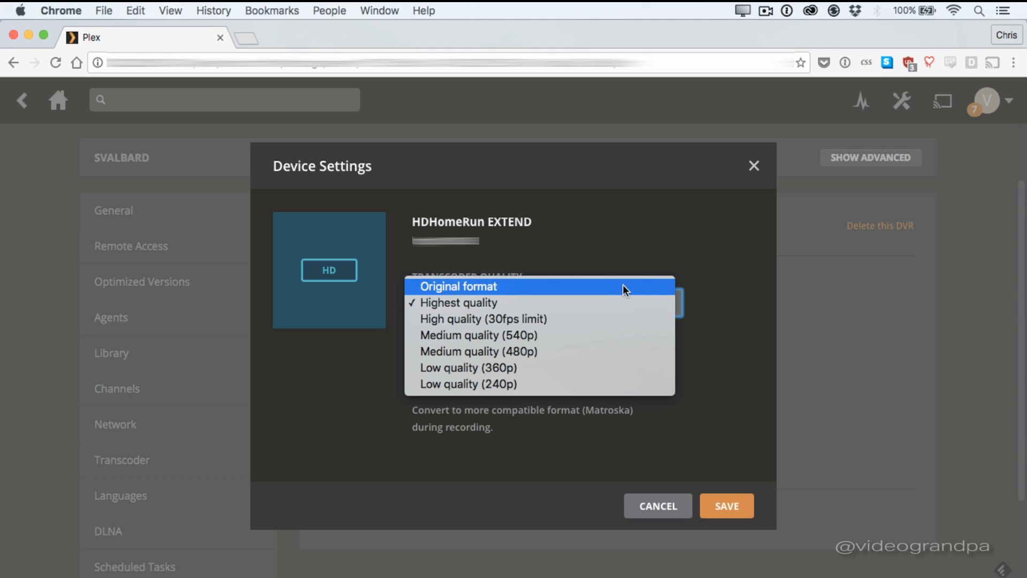
left_click(458, 287)
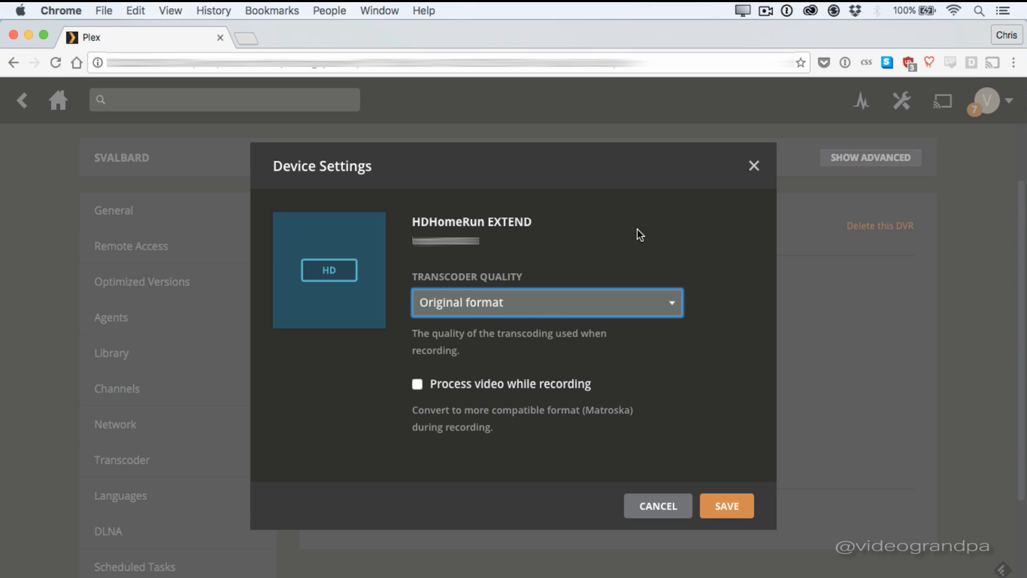
mouse_move(584, 468)
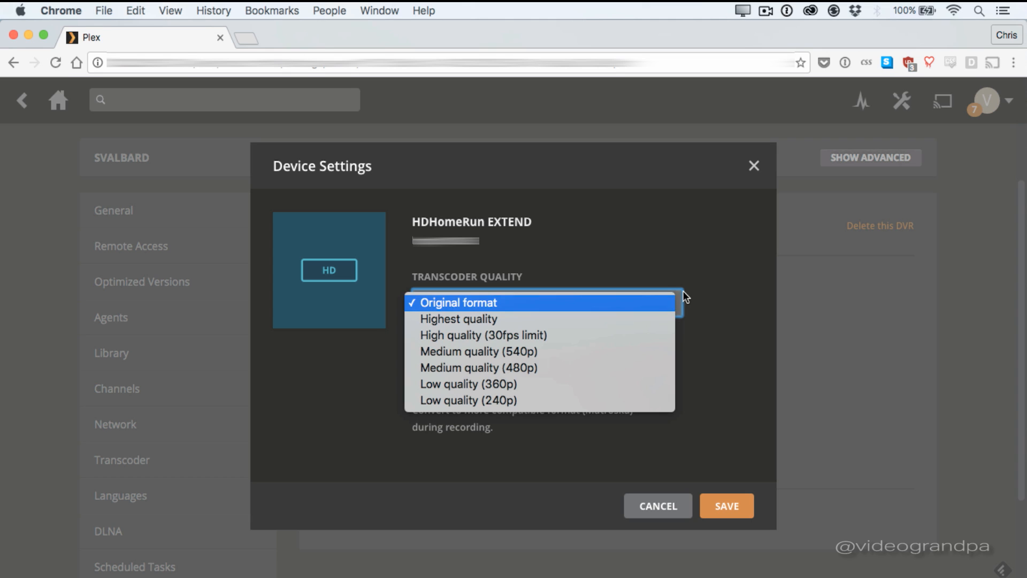
mouse_move(731, 369)
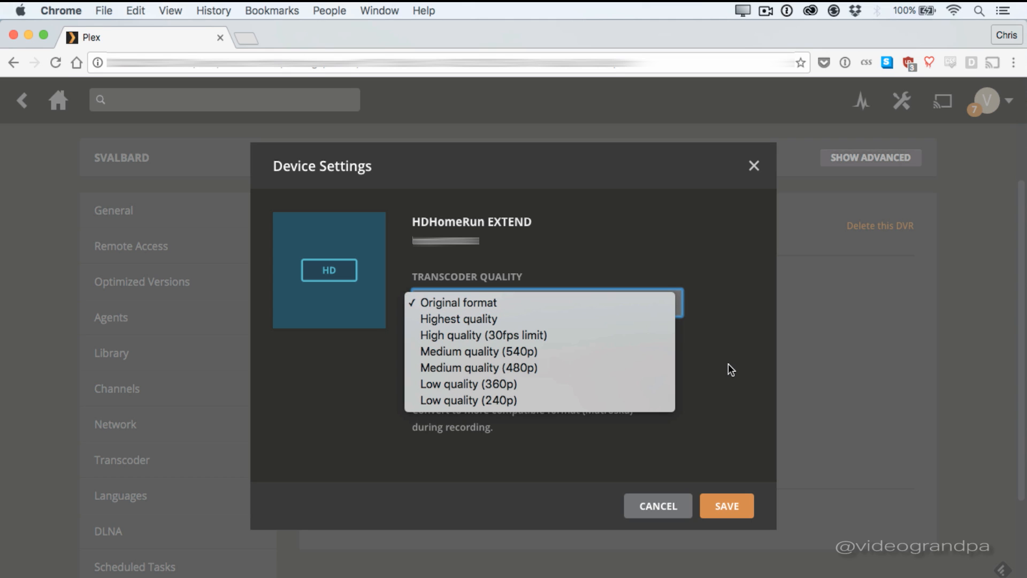
left_click(460, 302)
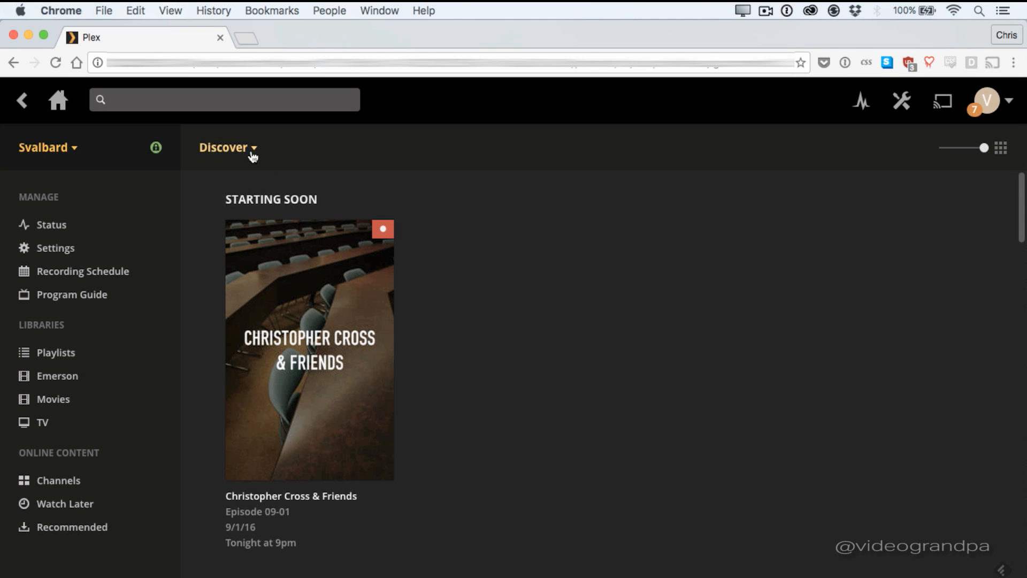
Switch the guide to the Movies category and bring up record options for Air America.
left_click(225, 147)
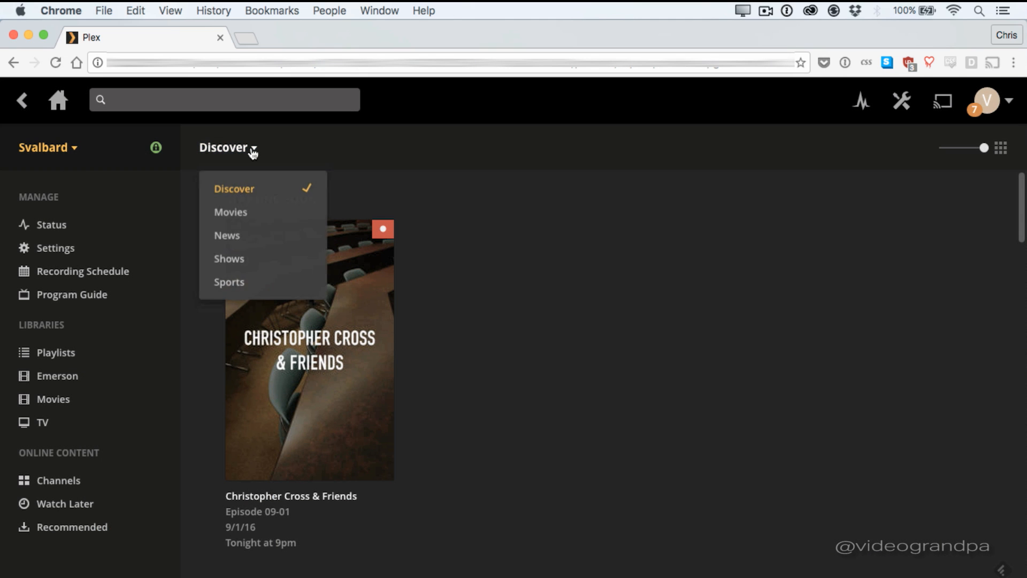
mouse_move(247, 216)
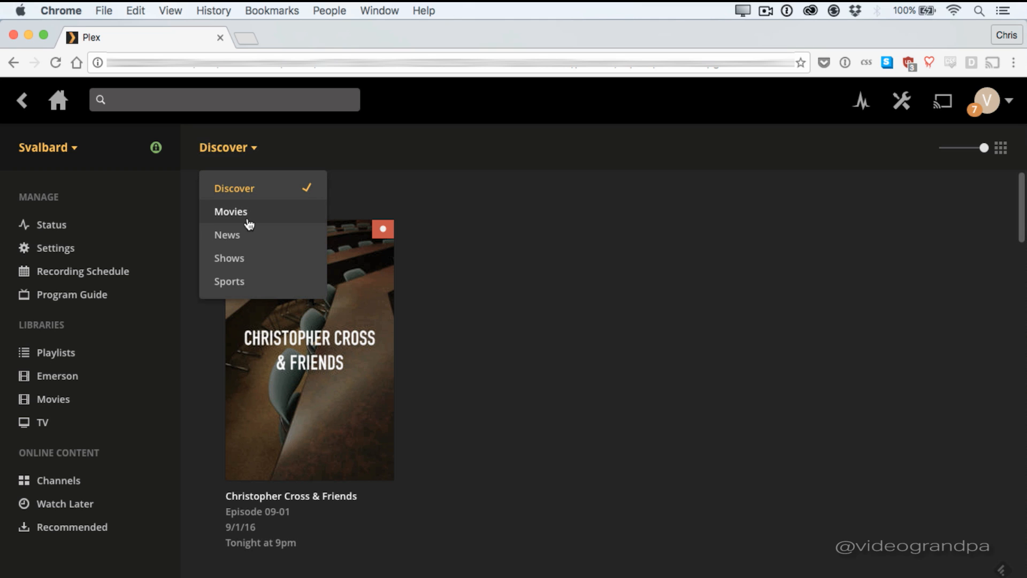
left_click(231, 211)
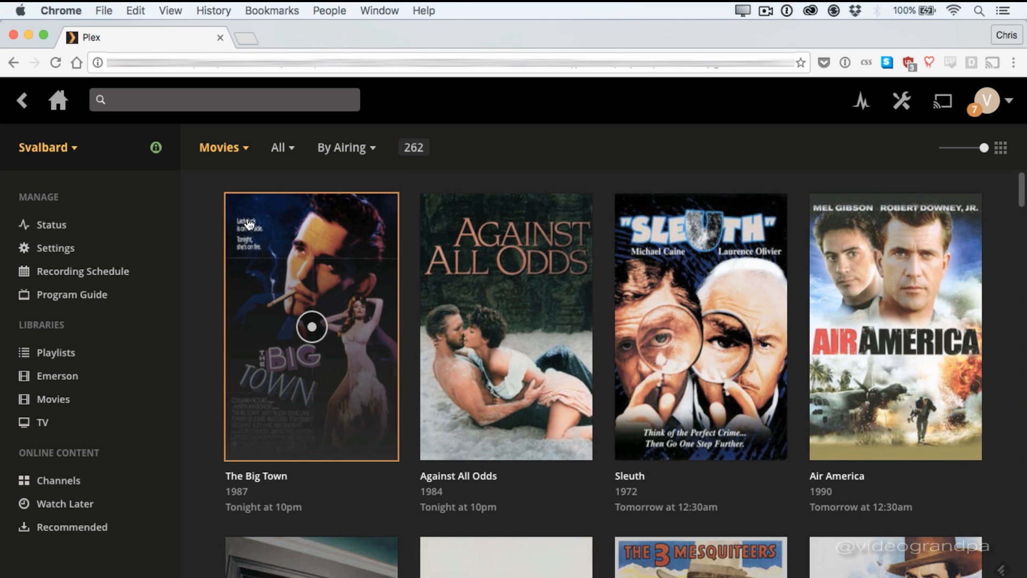
mouse_move(604, 331)
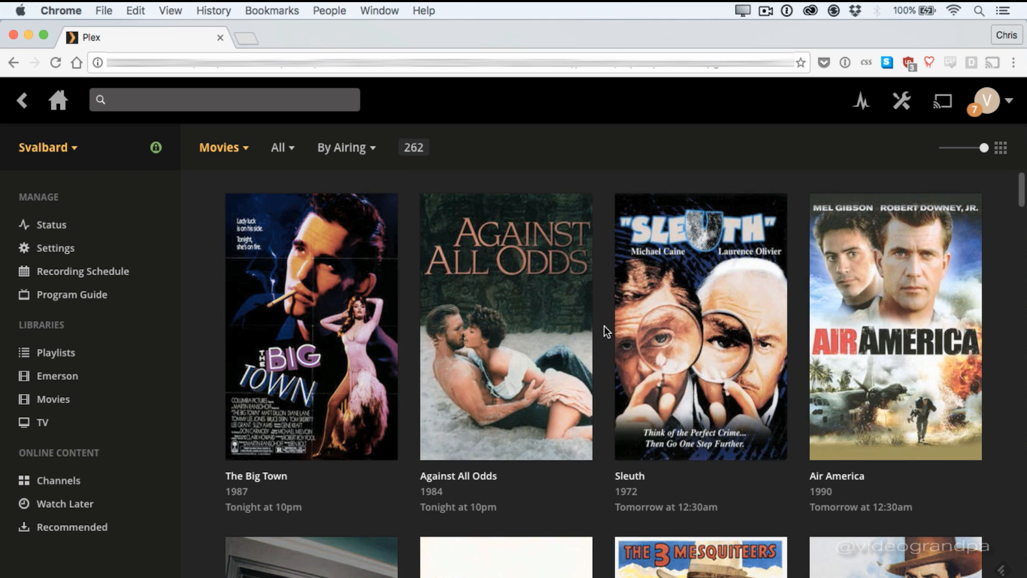
scroll("down", 3)
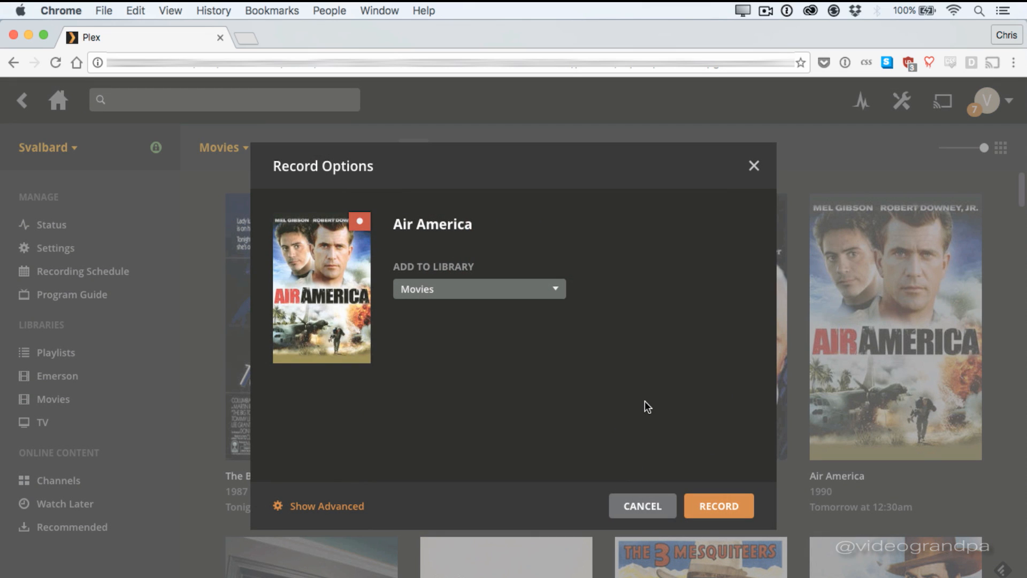
mouse_move(505, 446)
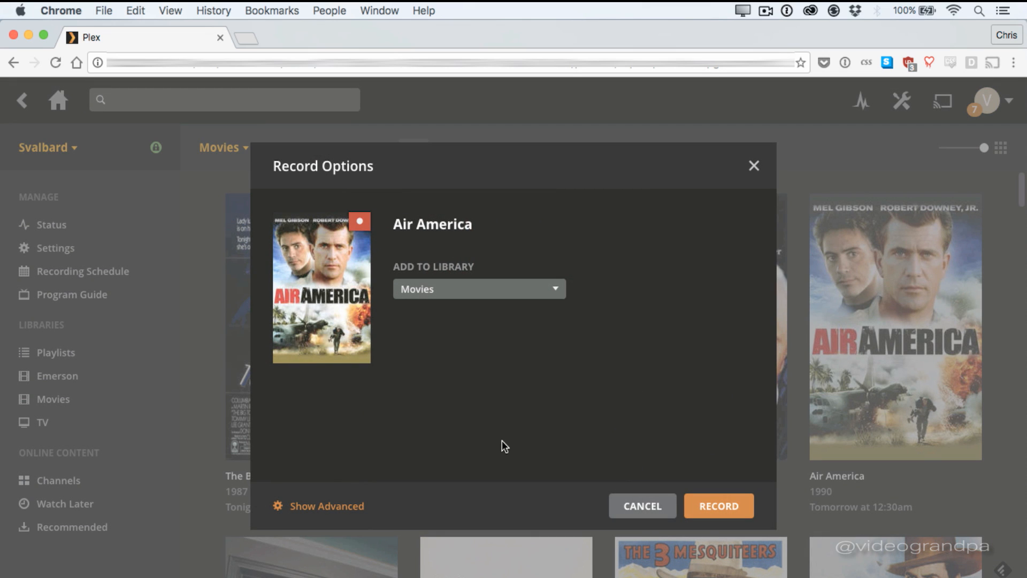
mouse_move(451, 501)
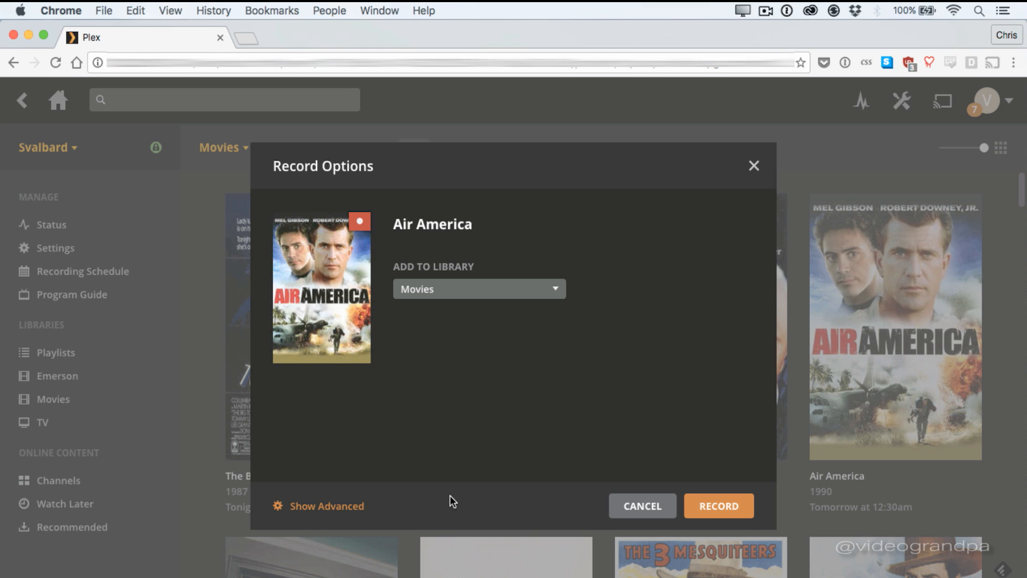
Review Air America's advanced recording options and confirm recording into the Movies library.
left_click(325, 506)
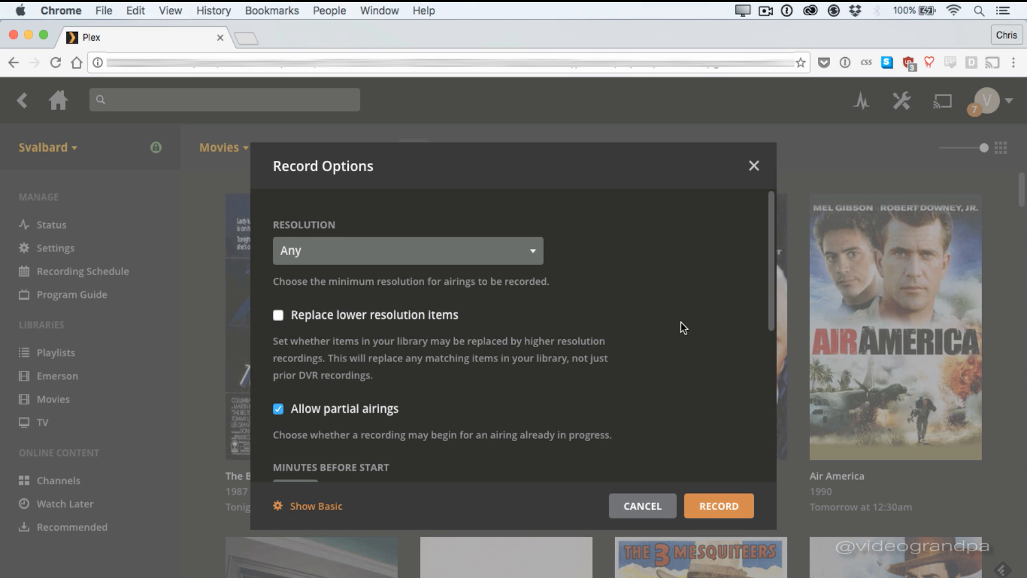
scroll("down", 3)
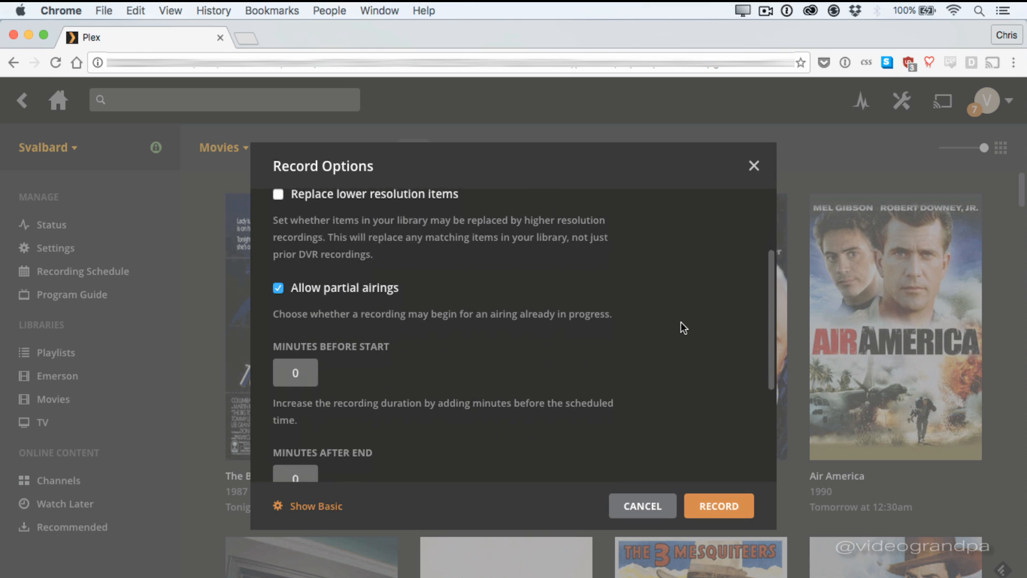
scroll("down", 3)
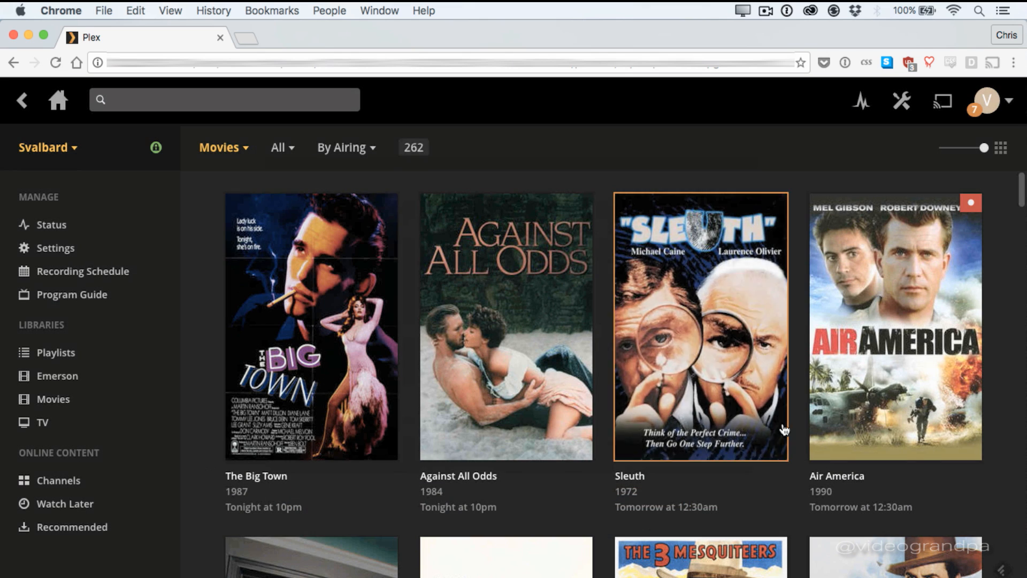
Scroll the upcoming Movies grid and open the details page for Safe (2012).
scroll("down", 3)
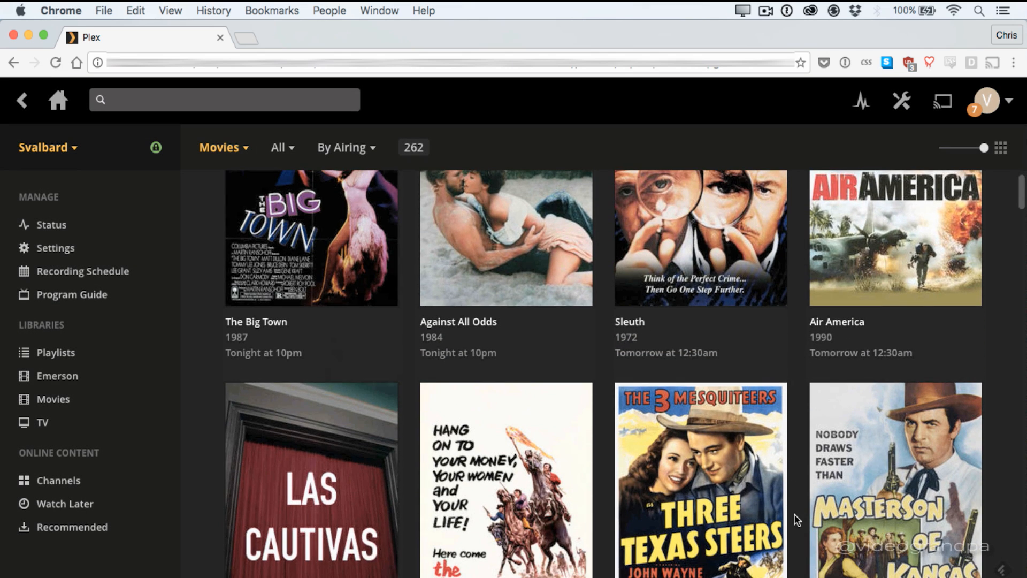
scroll("down", 3)
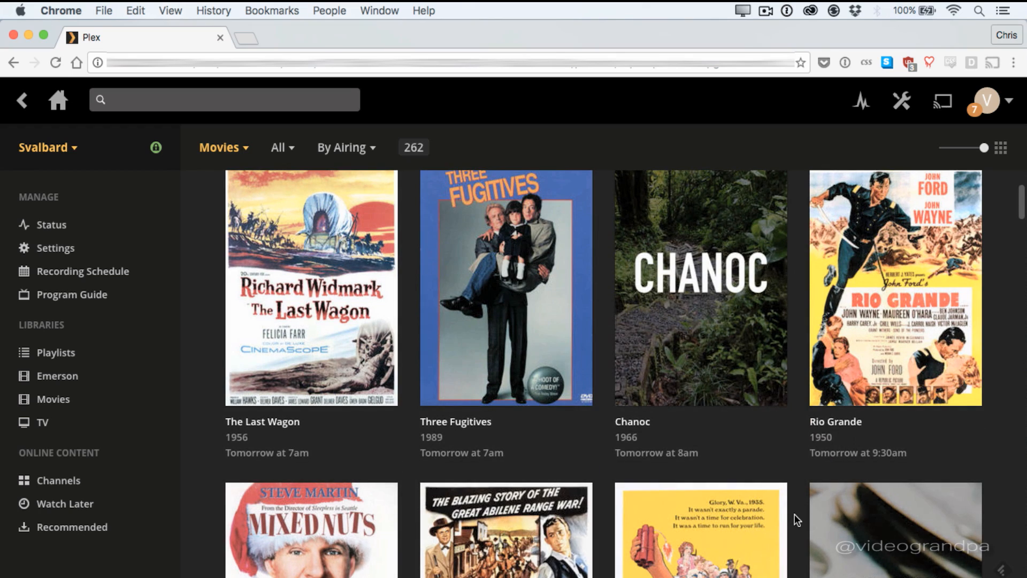
scroll("down", 3)
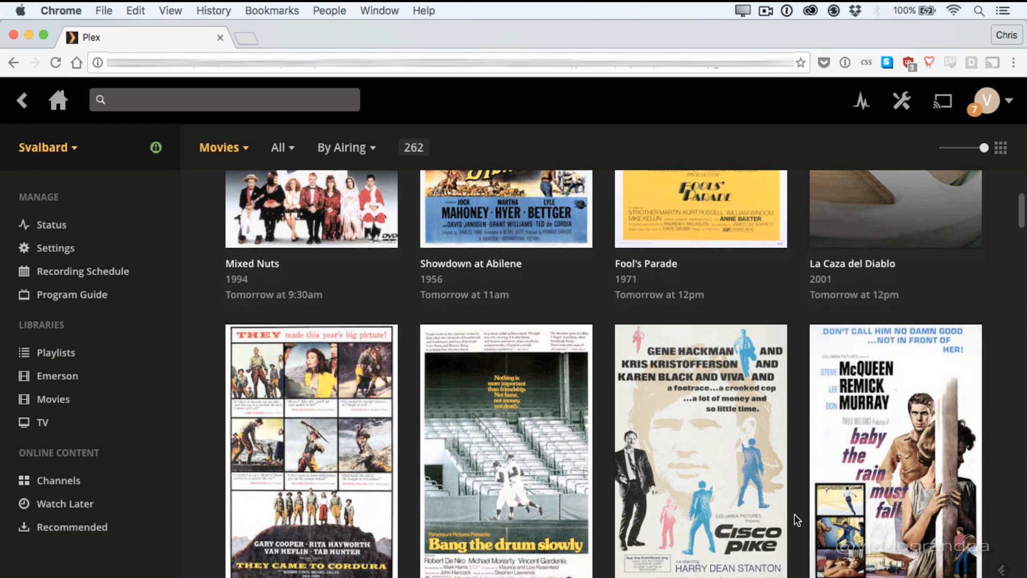
scroll("down", 3)
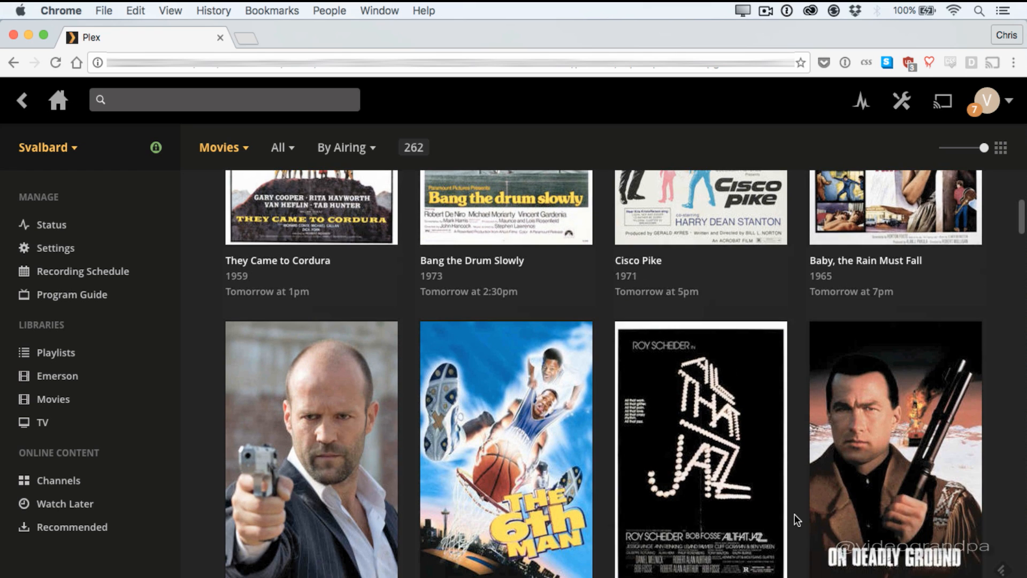
scroll("down", 3)
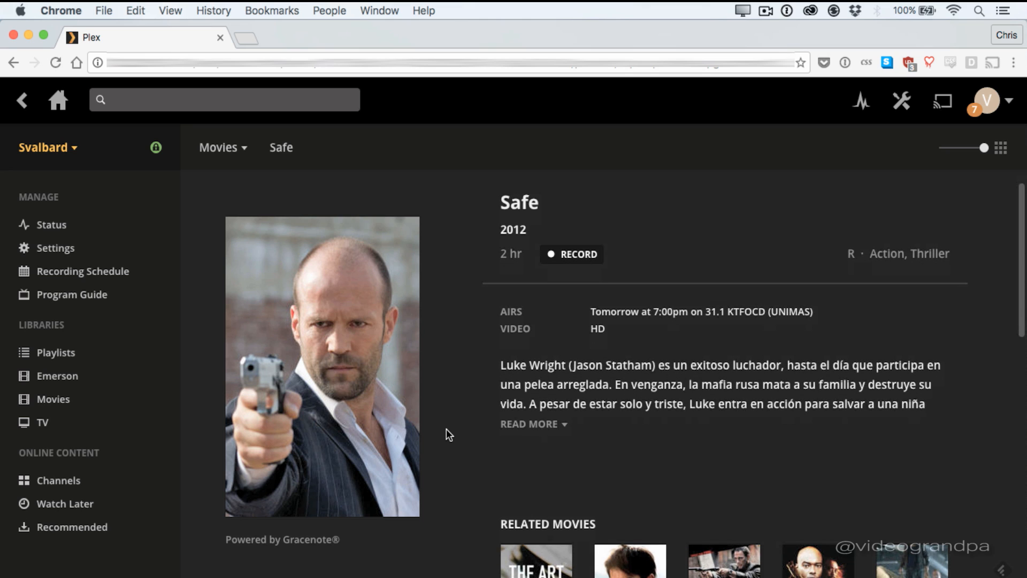
Look over Safe's Related Movies, then bring up the guide category list.
scroll("down", 3)
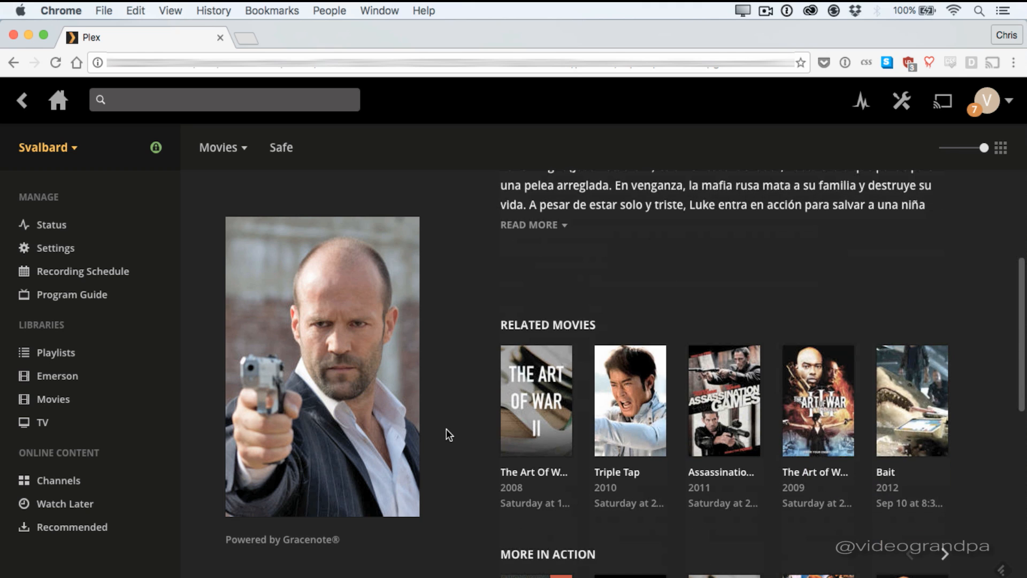
scroll("up", 3)
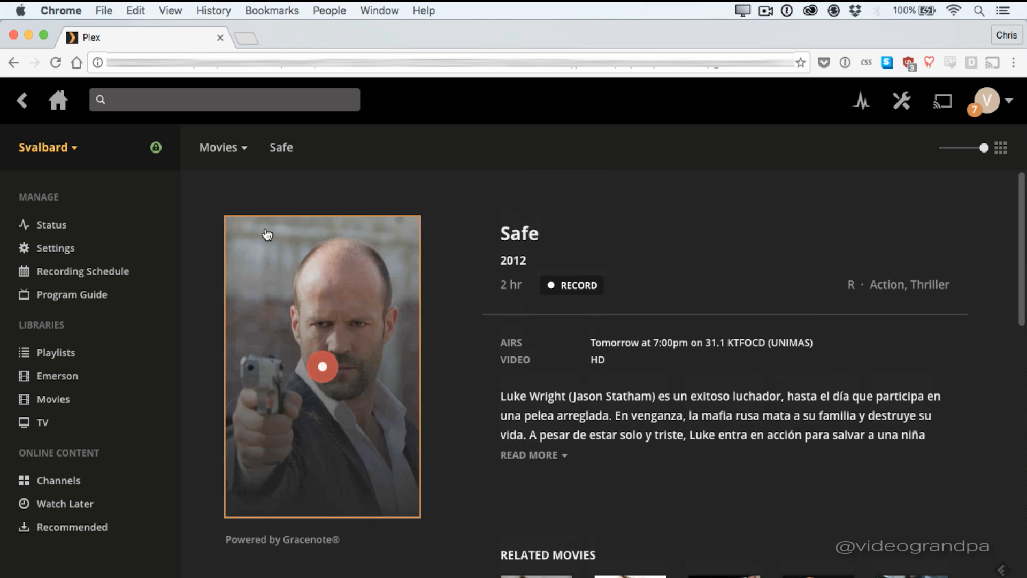
left_click(221, 146)
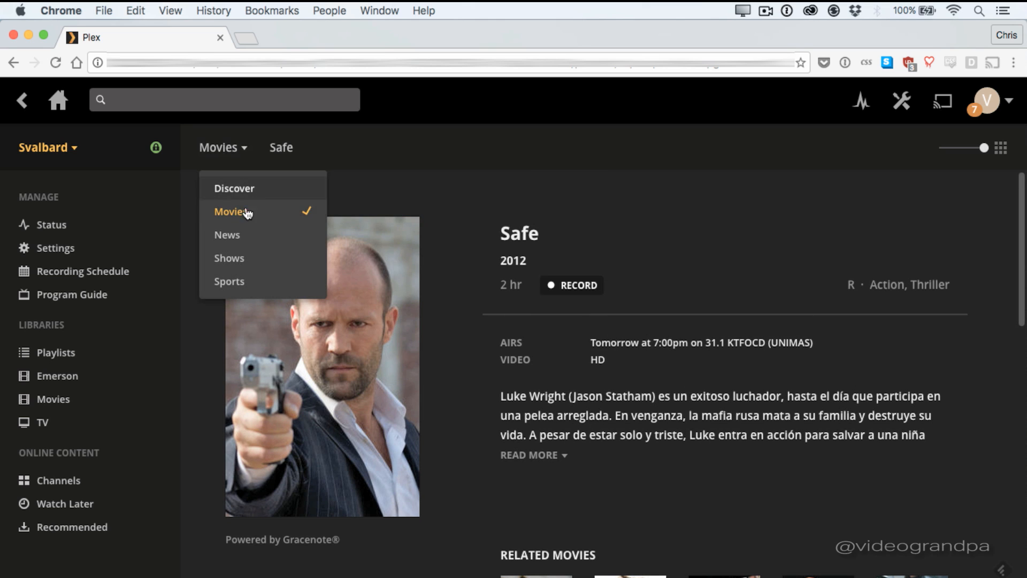
Switch the guide to Shows and open the 512 Studios Live show page.
left_click(229, 257)
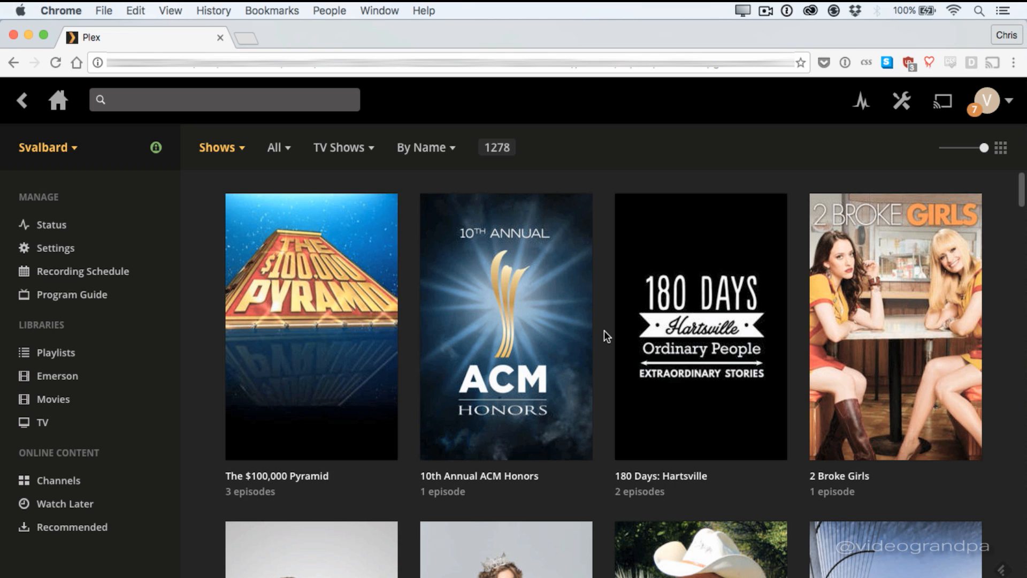
scroll("down", 3)
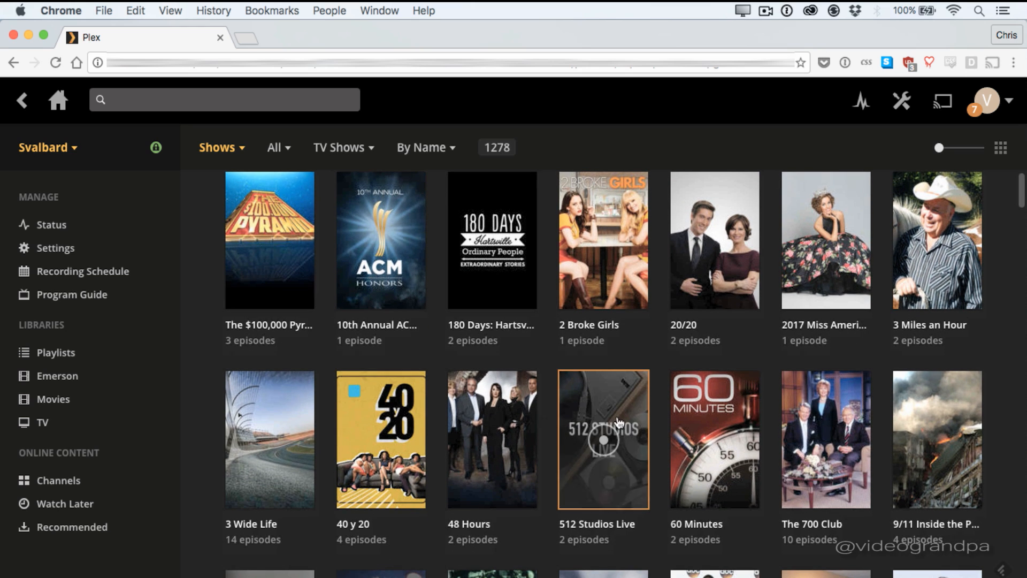
left_click(603, 439)
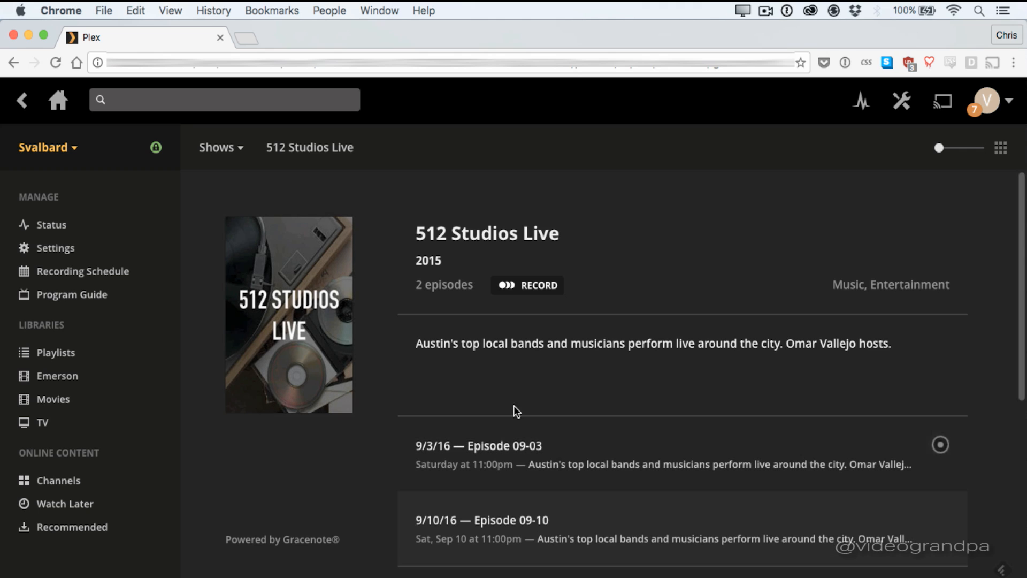
mouse_move(385, 477)
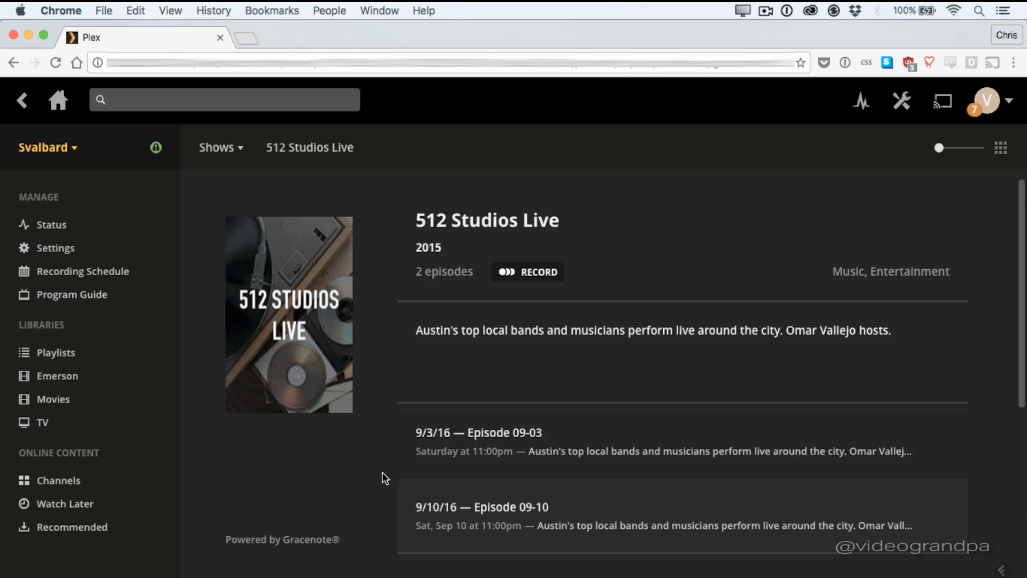
Schedule 512 Studios Live for New Airings Only into the TV library, then go to Discover.
scroll("up", 3)
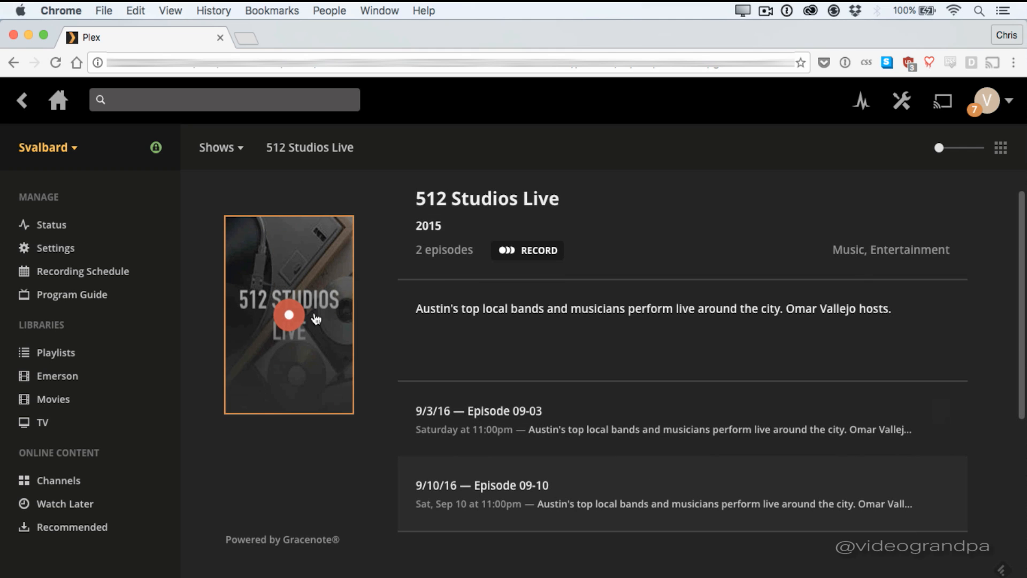
left_click(527, 250)
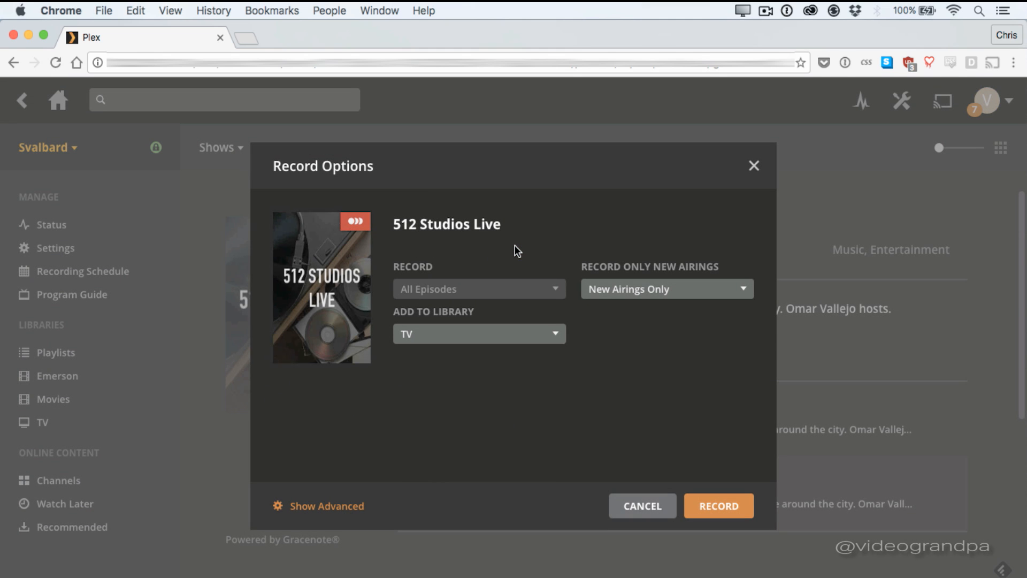
mouse_move(702, 471)
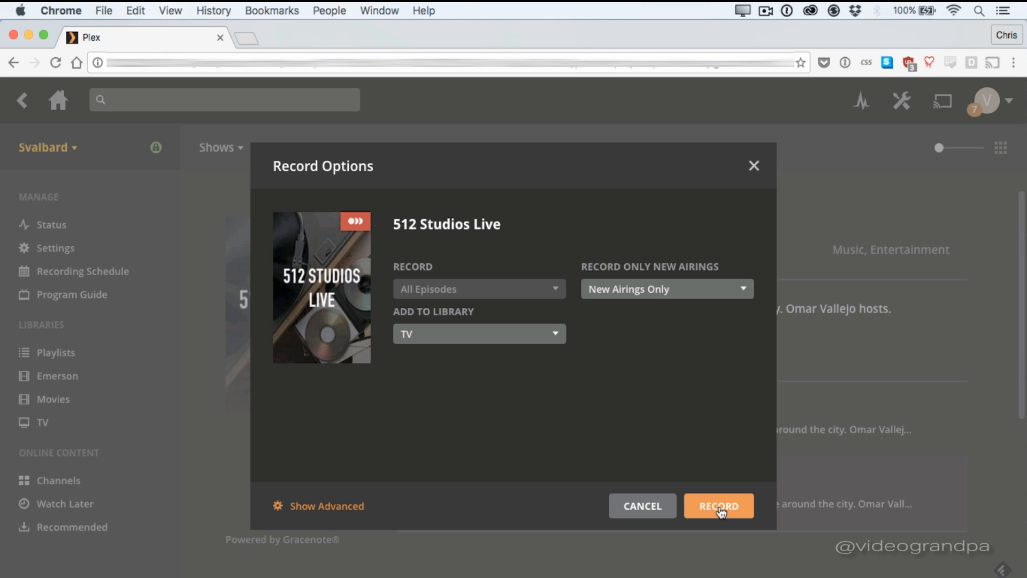
left_click(719, 506)
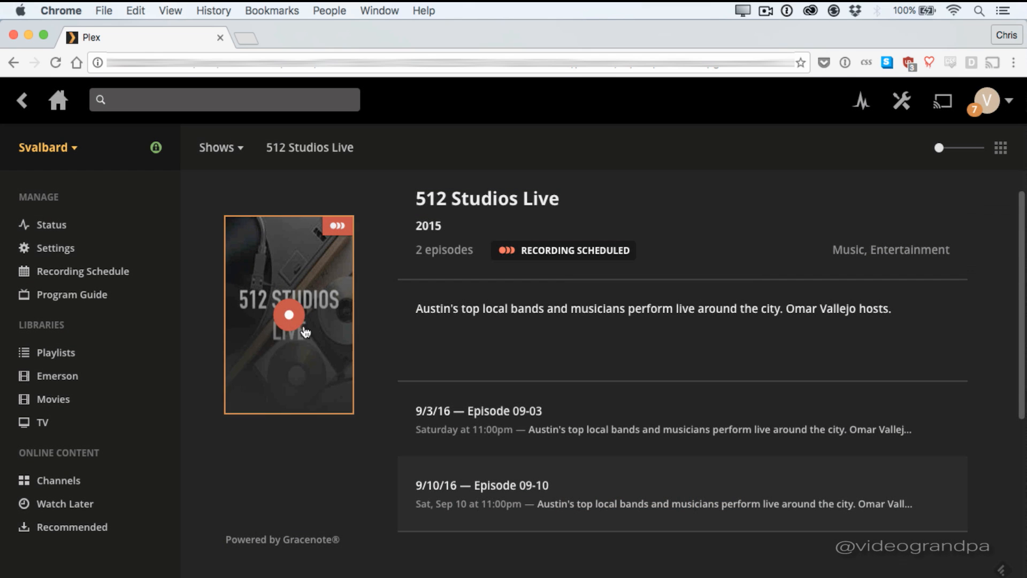
left_click(72, 295)
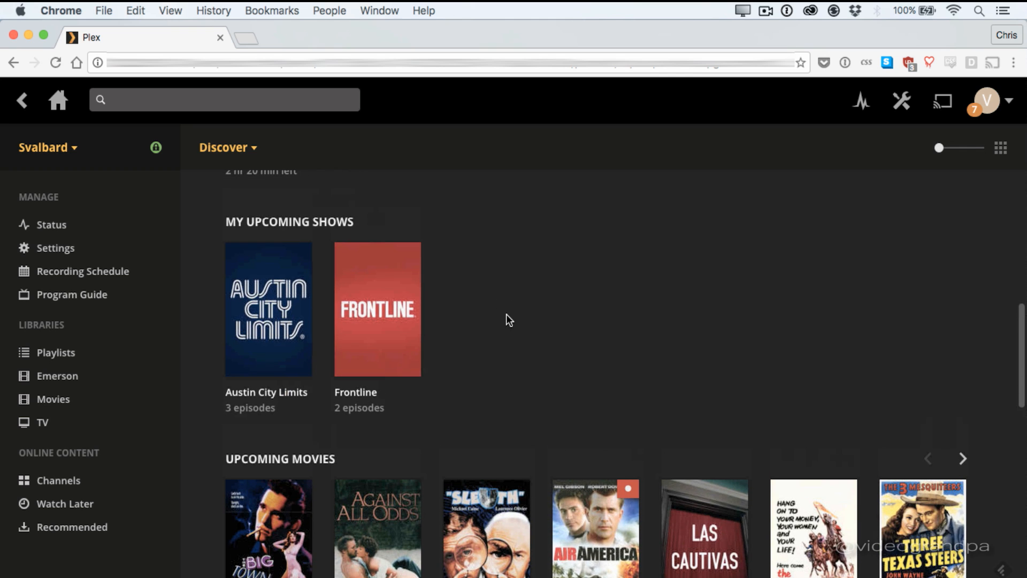
Browse Discover down to Upcoming News and back, then bring up the guide category list.
scroll("down", 3)
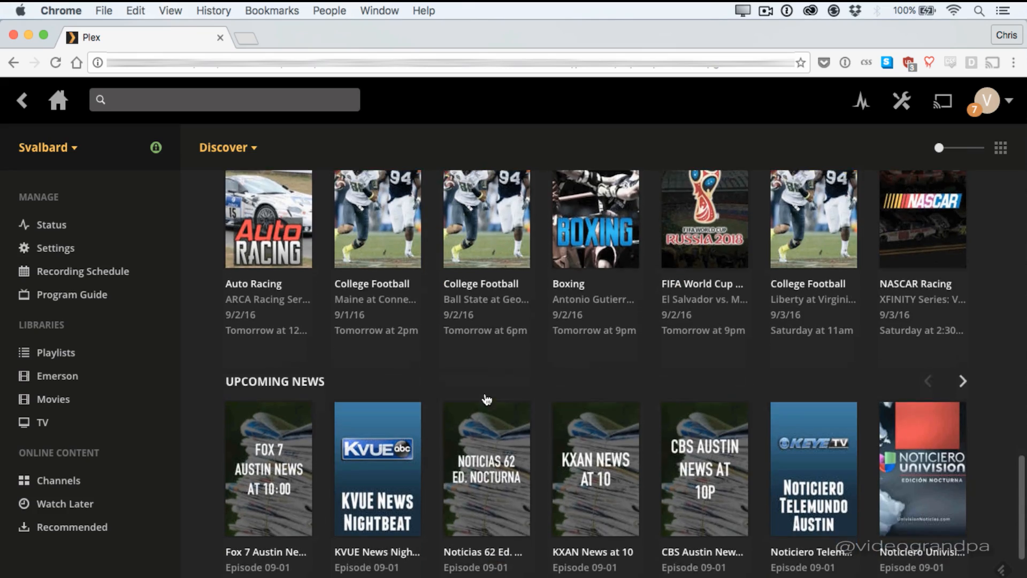
scroll("down", 3)
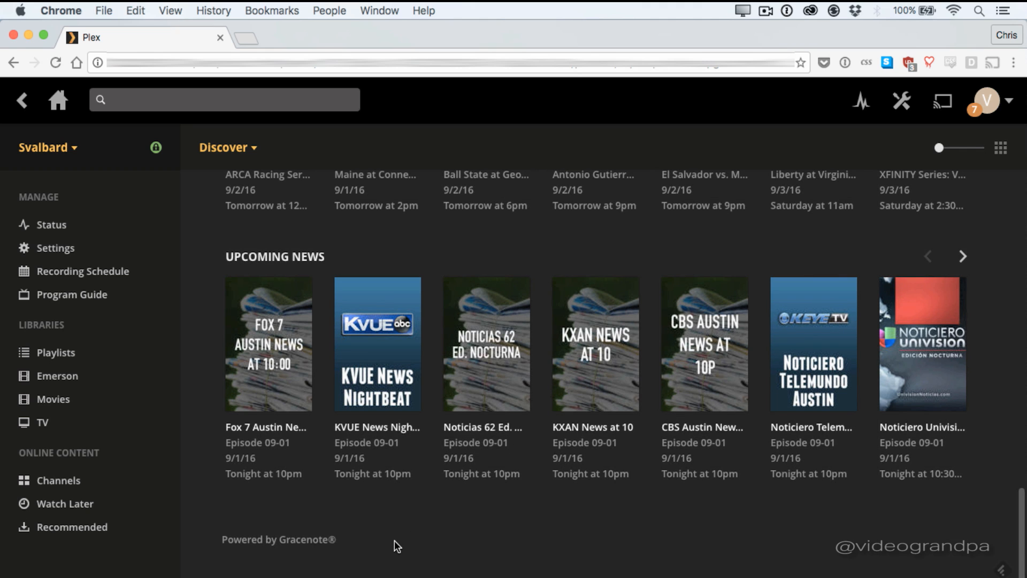
scroll("up", 3)
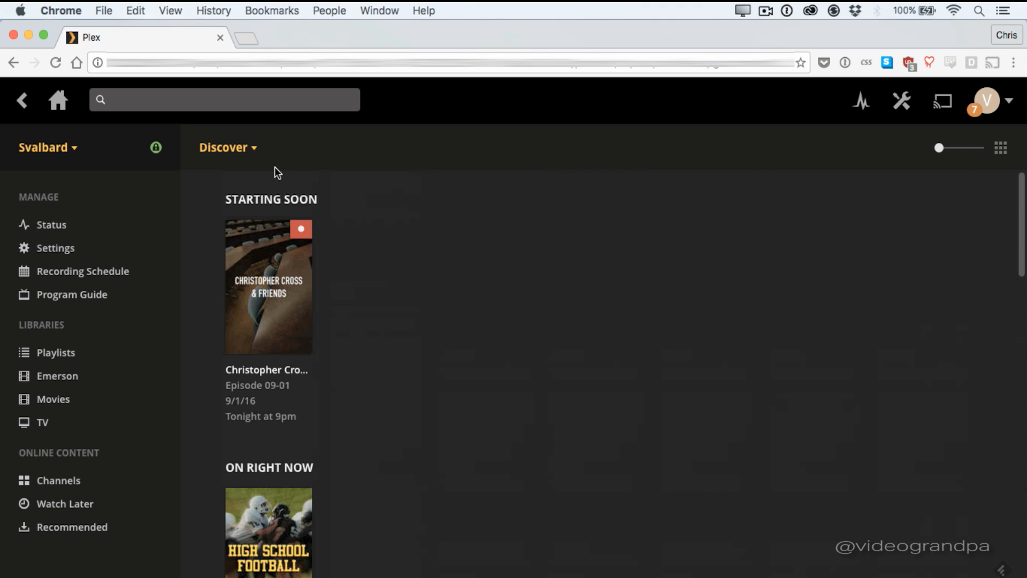
left_click(226, 148)
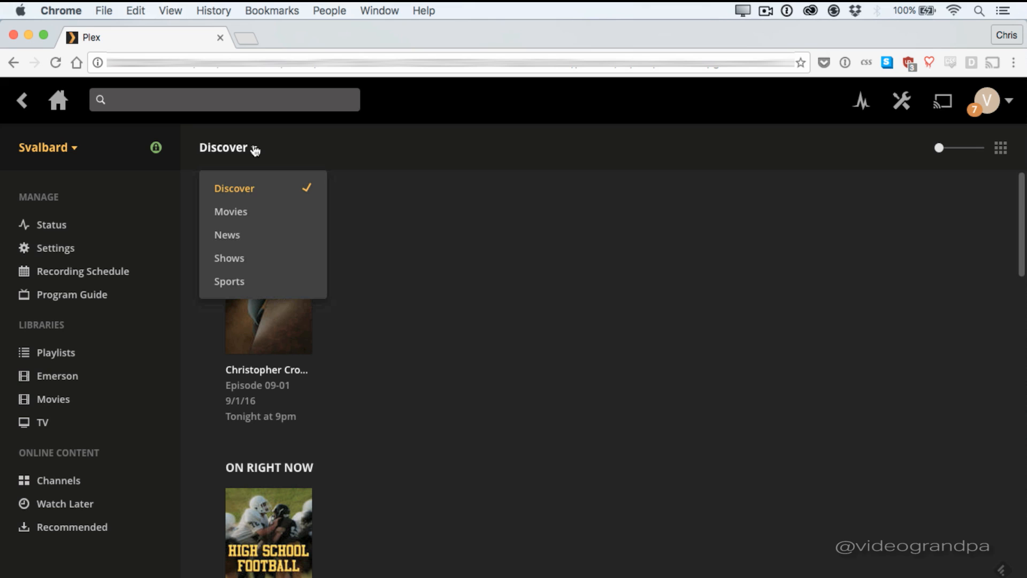
Switch the guide to the News category listing 68 news shows.
left_click(227, 234)
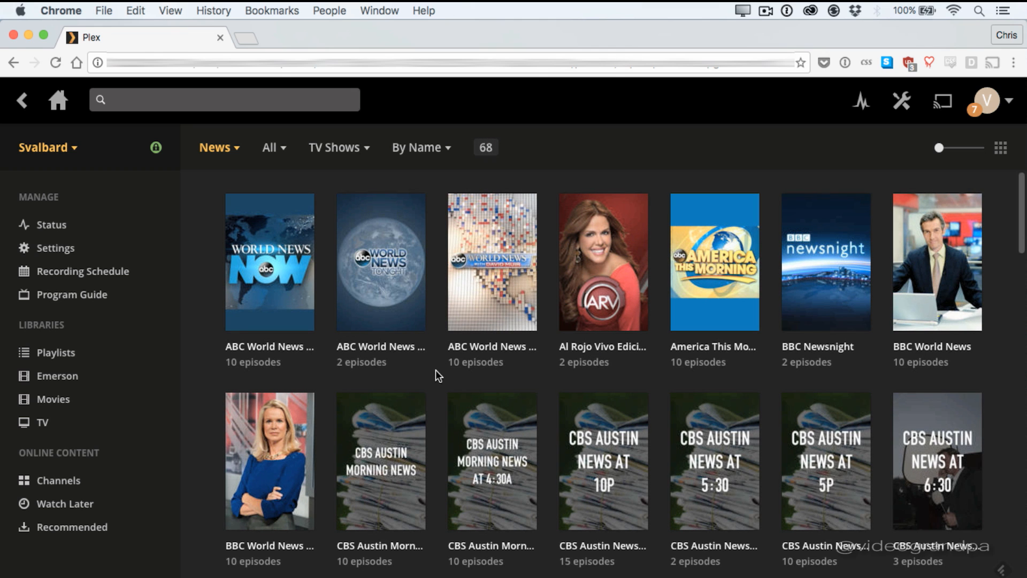
mouse_move(218, 147)
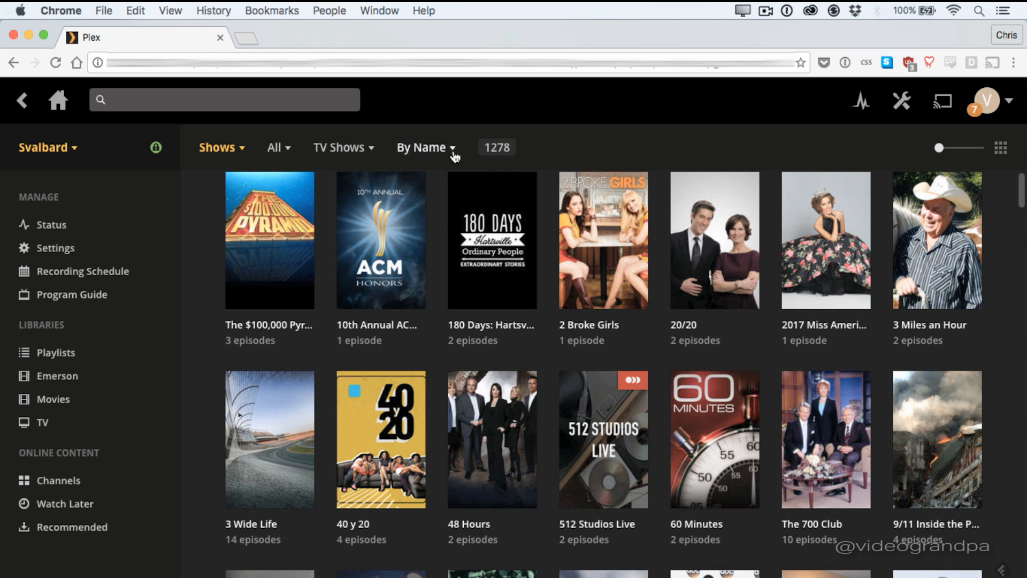
Preview the sort, filter and type dropdowns, then sort the Shows guide by First Aired.
left_click(425, 146)
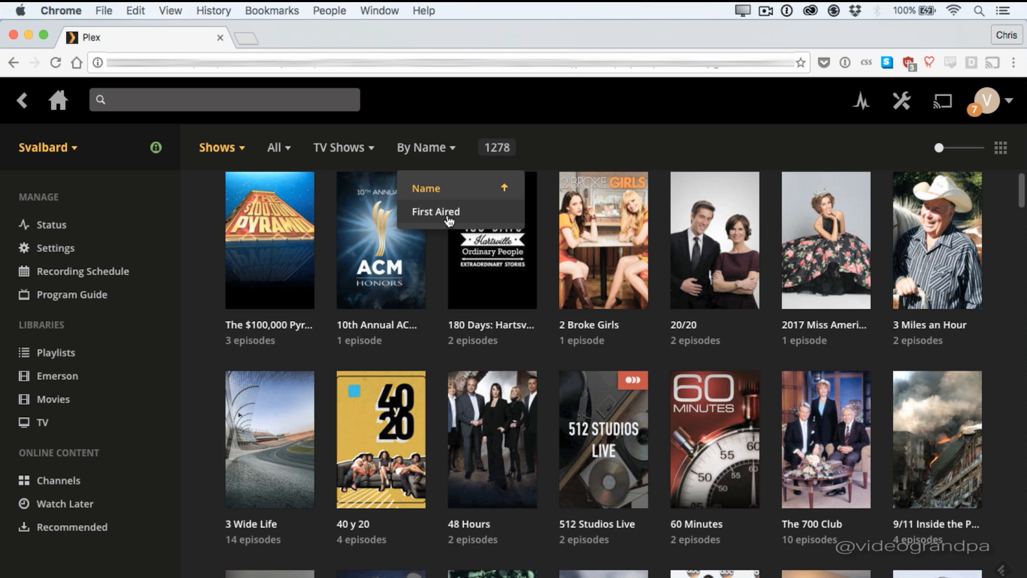
left_click(275, 147)
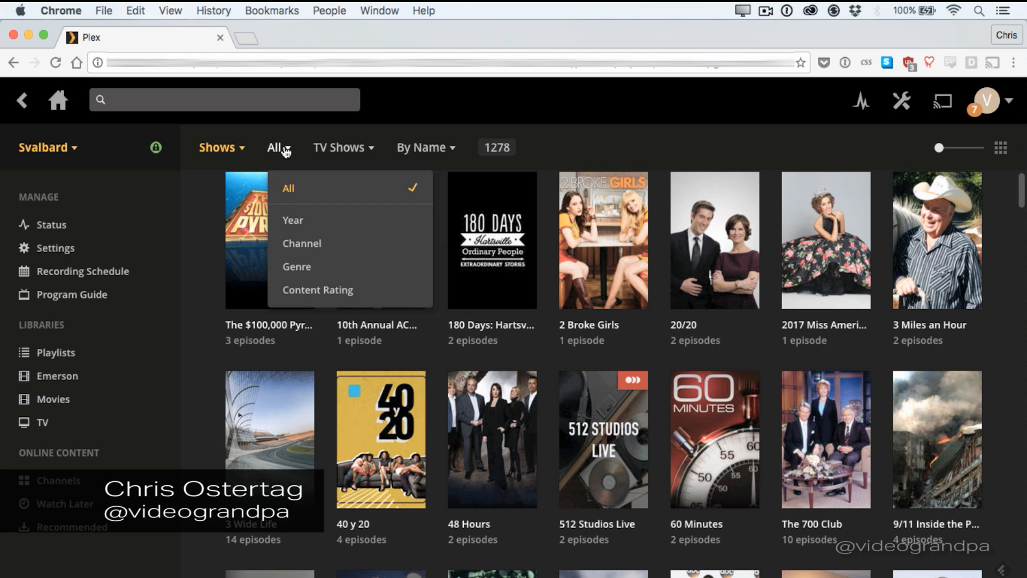
left_click(339, 146)
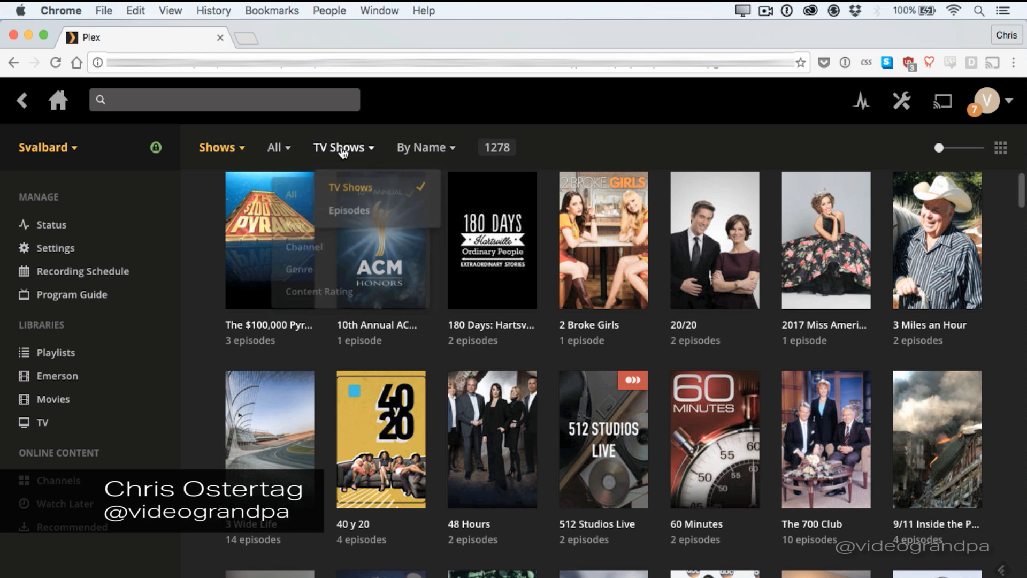
left_click(425, 147)
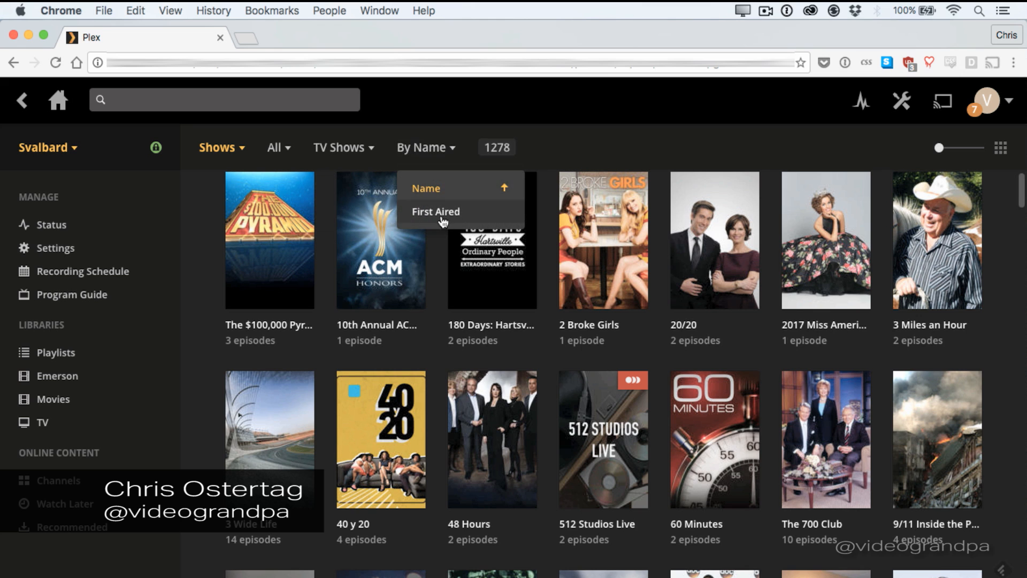
left_click(435, 211)
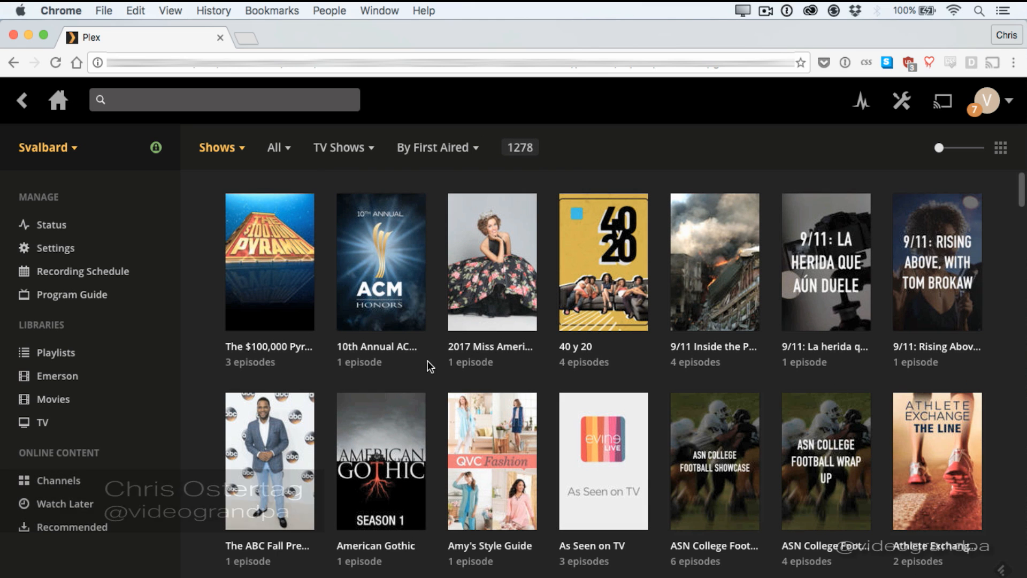
scroll("down", 3)
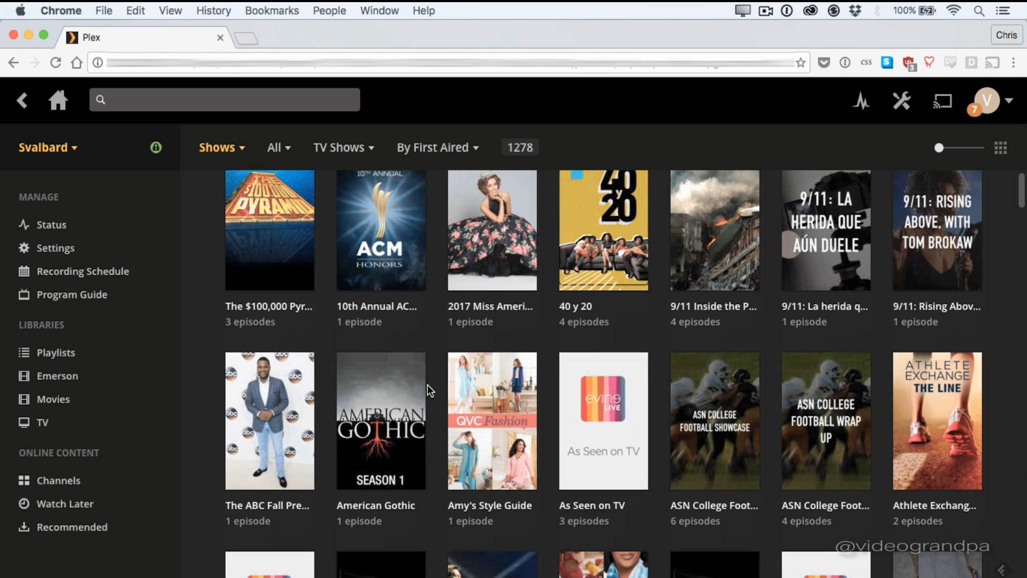